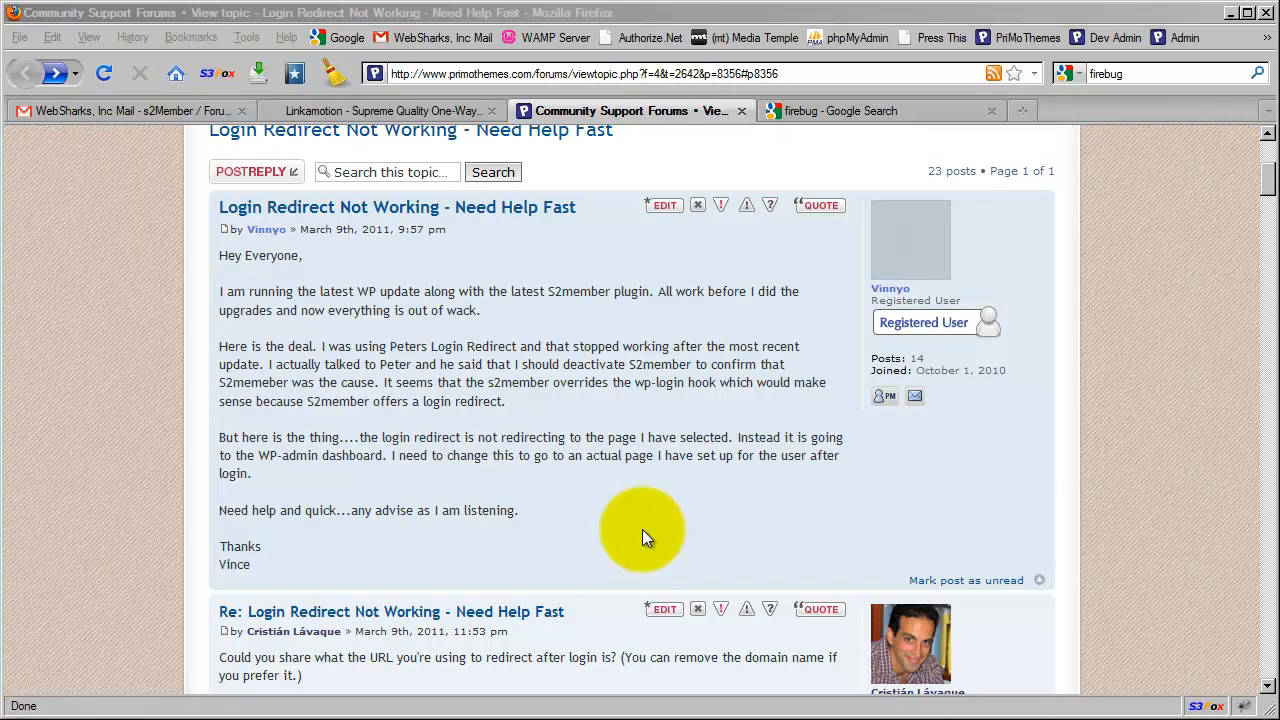
pyautogui.moveTo(558, 340)
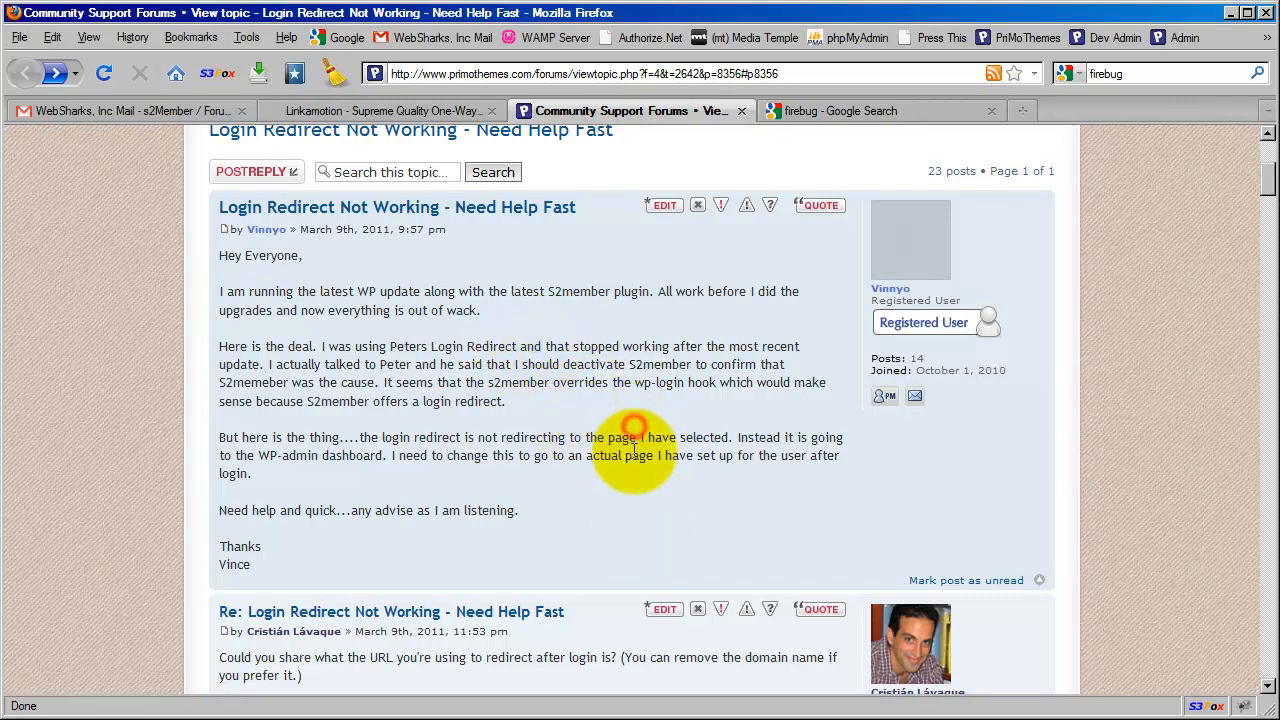
# Step: Switch from the forum thread to the Linkamotion homepage about one-way backlinks
pyautogui.scroll(-3)
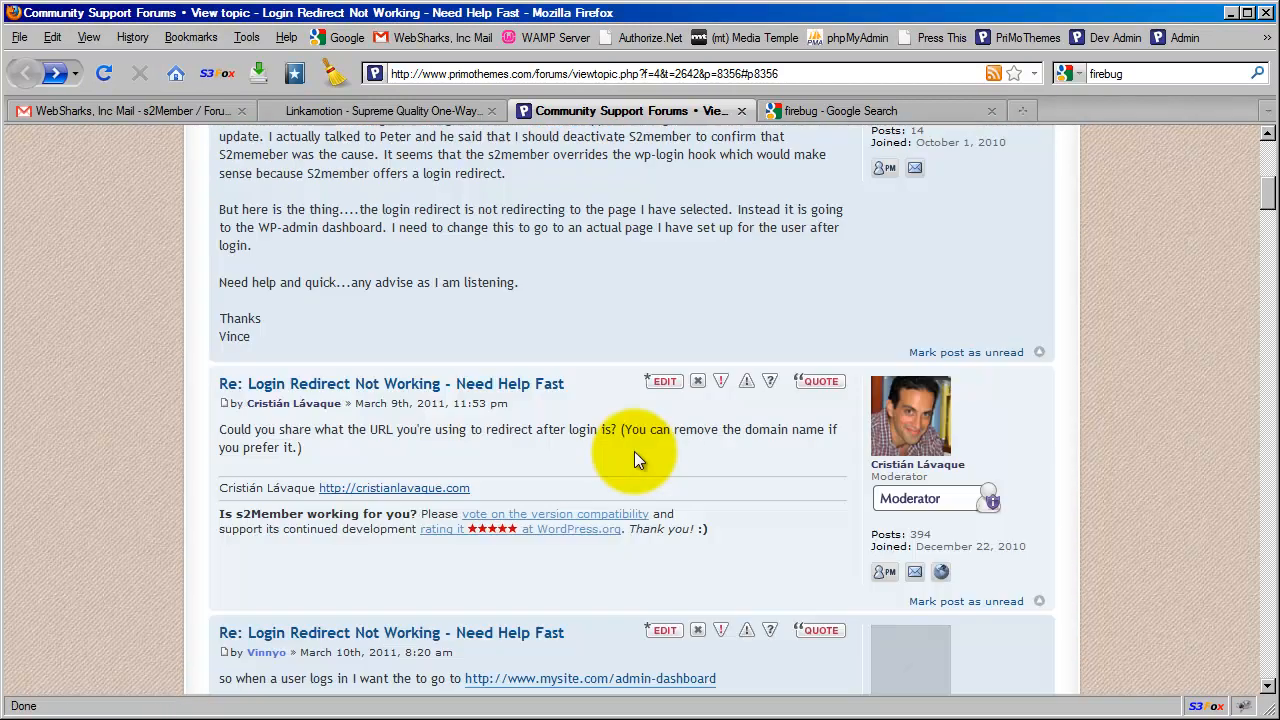
pyautogui.scroll(3)
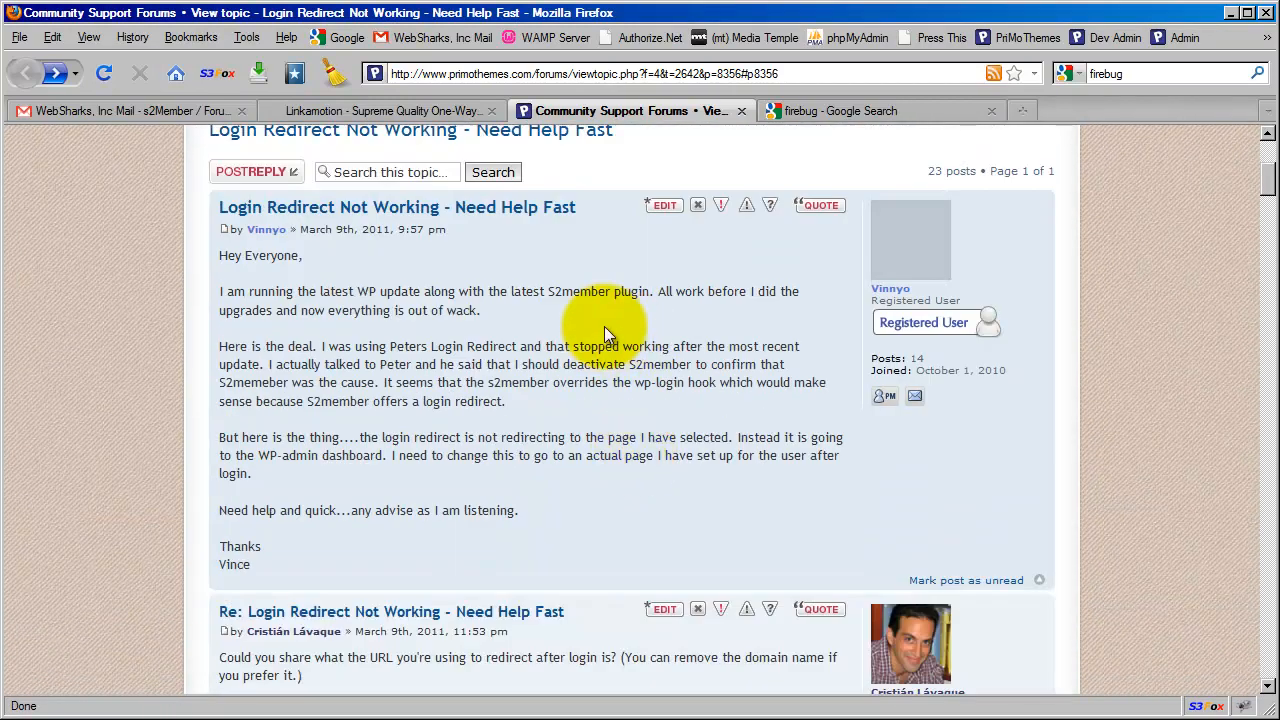
pyautogui.moveTo(456, 276)
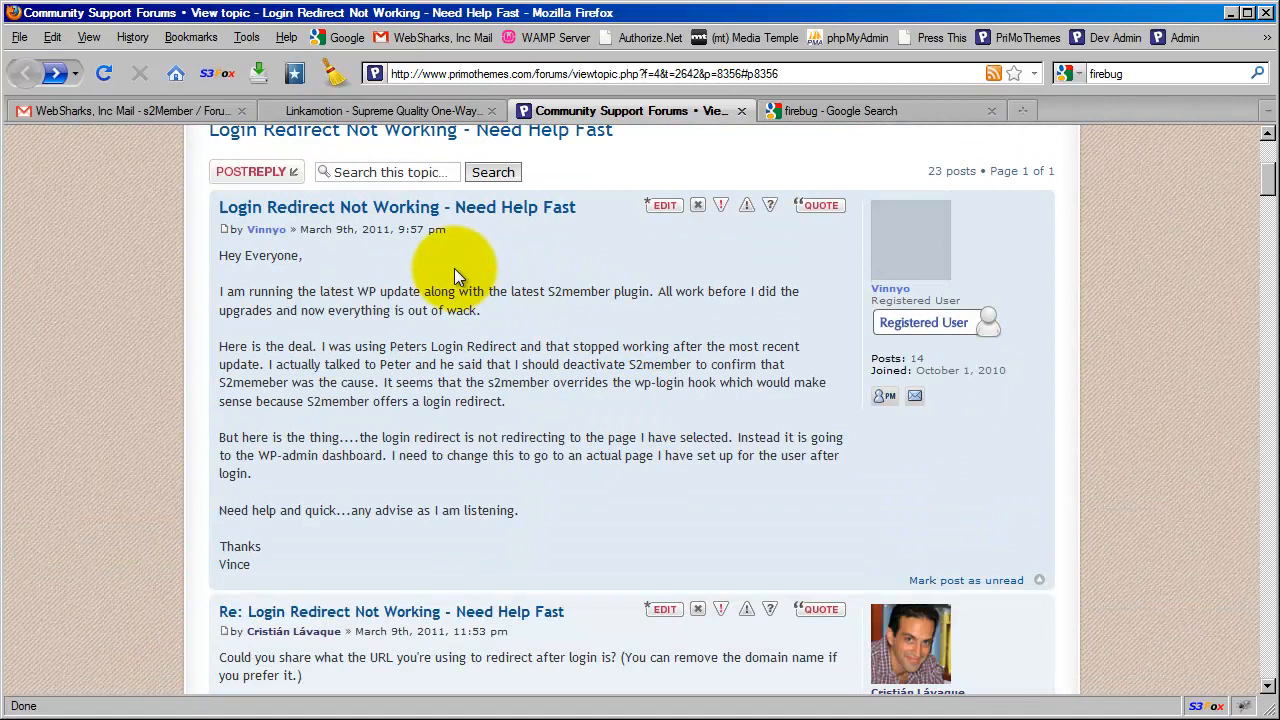
pyautogui.moveTo(470, 268)
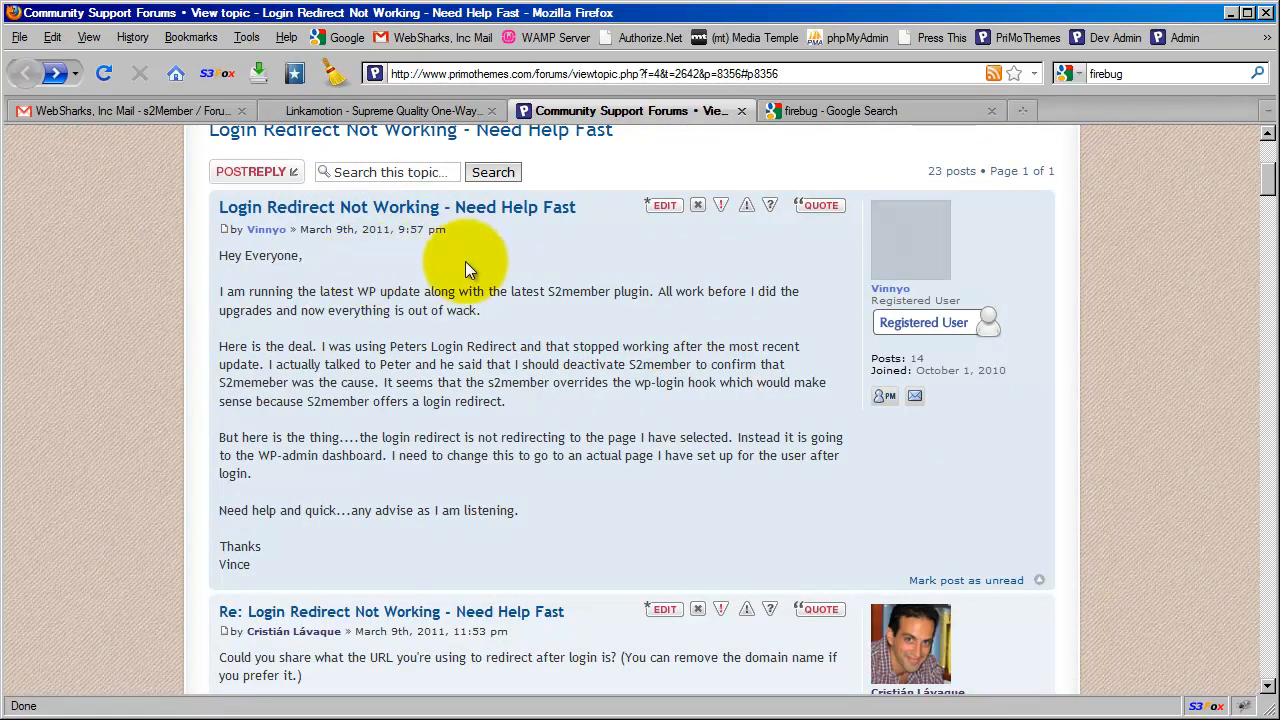
pyautogui.moveTo(436, 268)
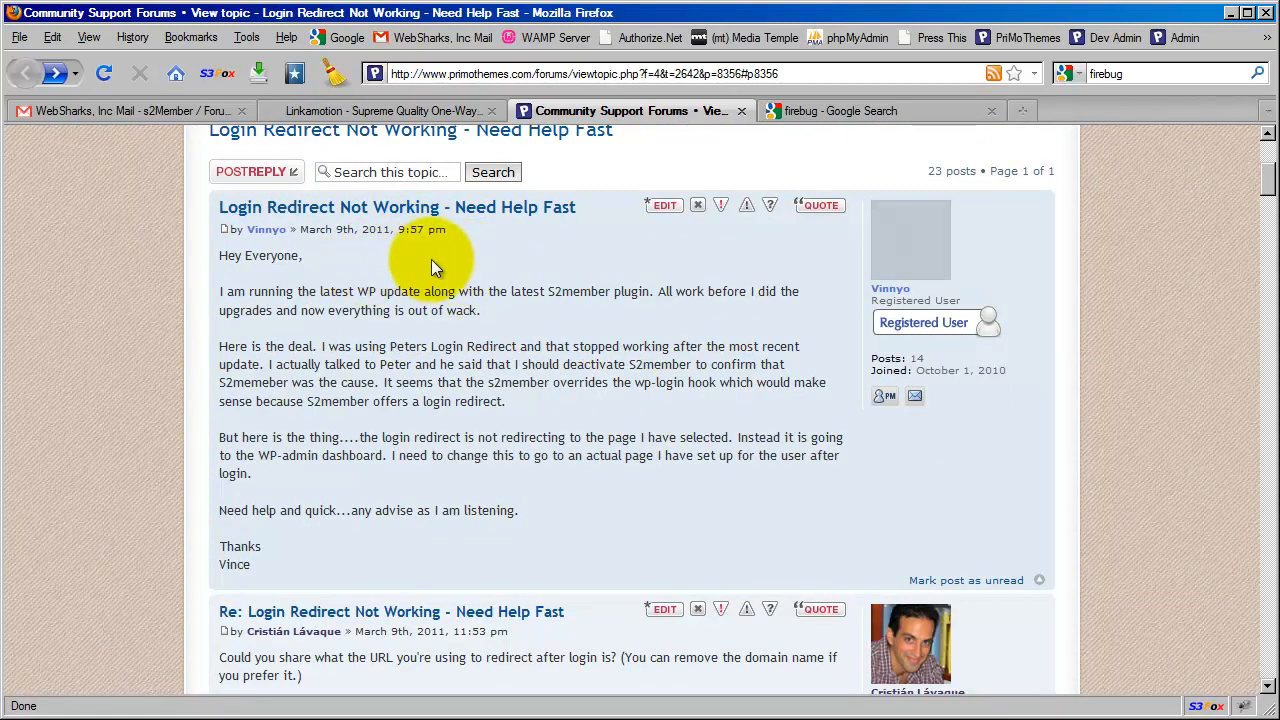
pyautogui.moveTo(380, 110)
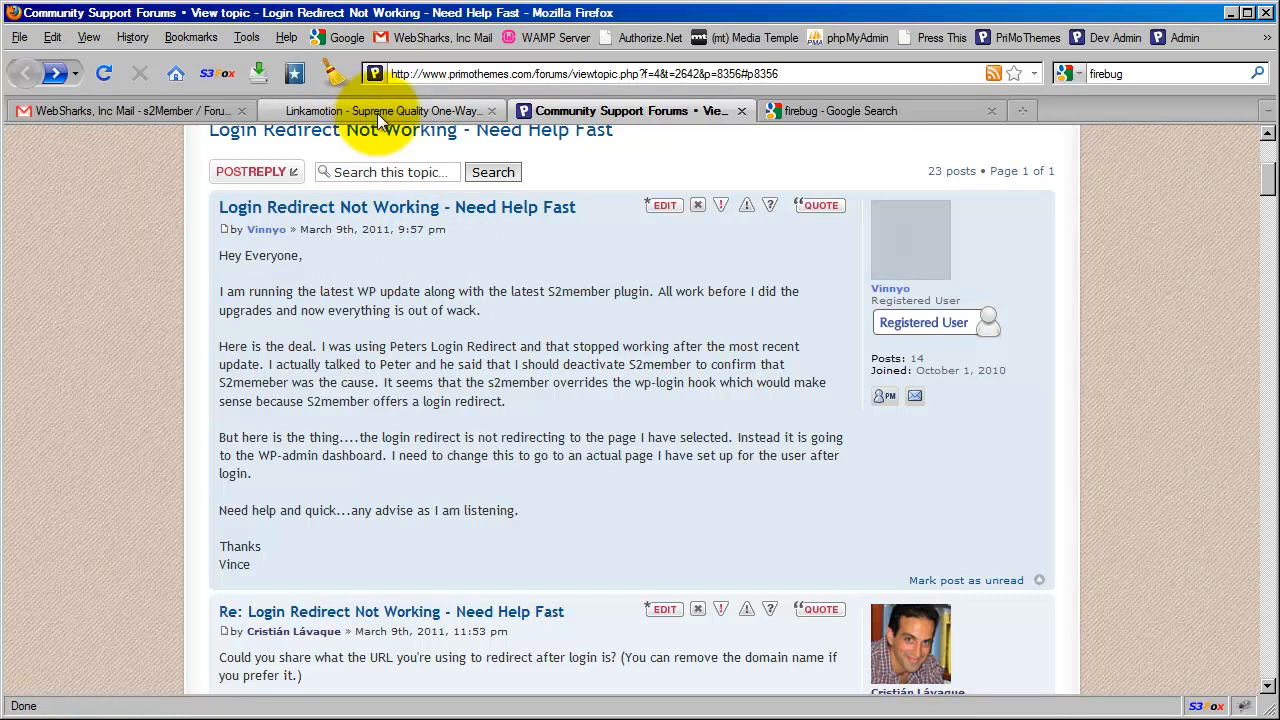
pyautogui.click(384, 110)
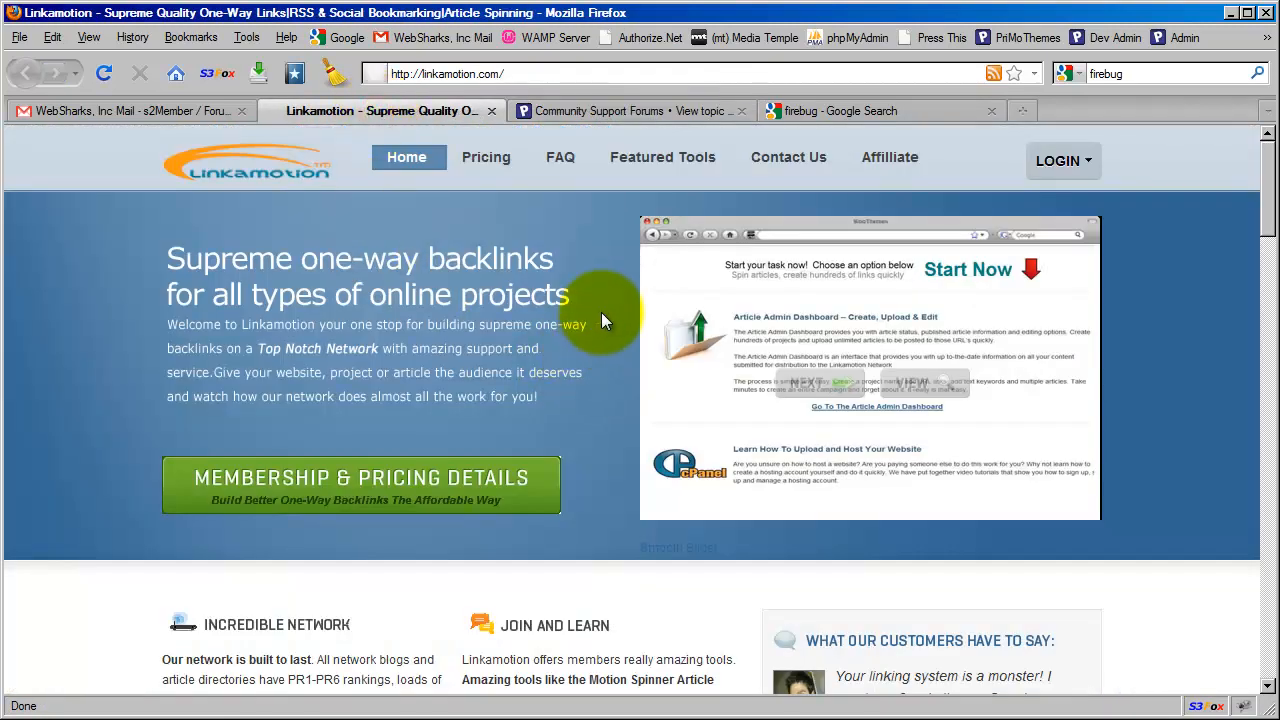
pyautogui.moveTo(500, 240)
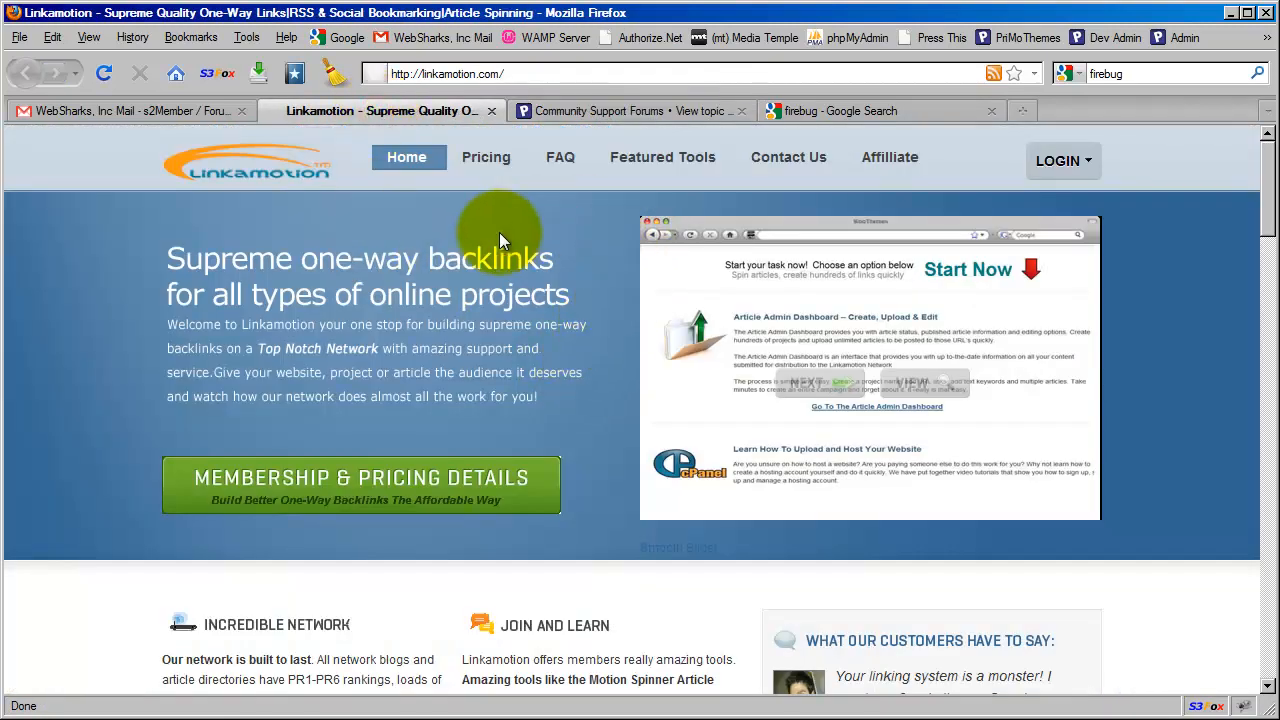
pyautogui.moveTo(600, 256)
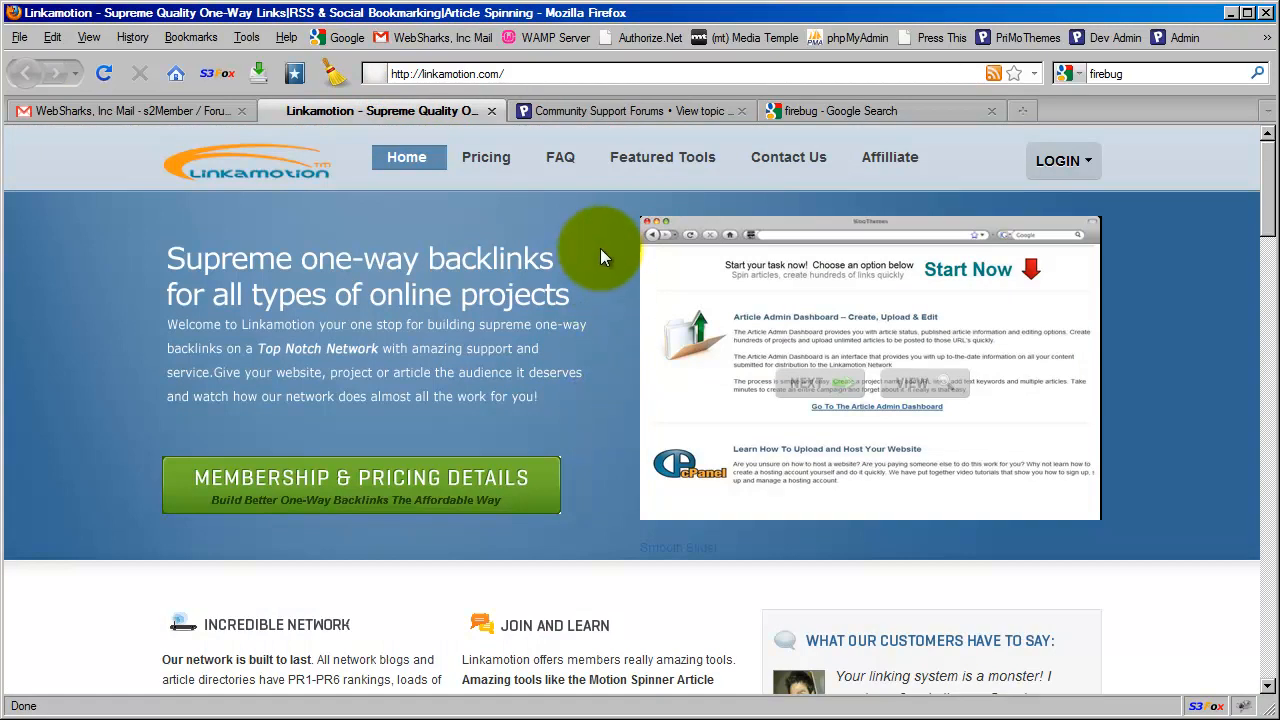
pyautogui.moveTo(624, 250)
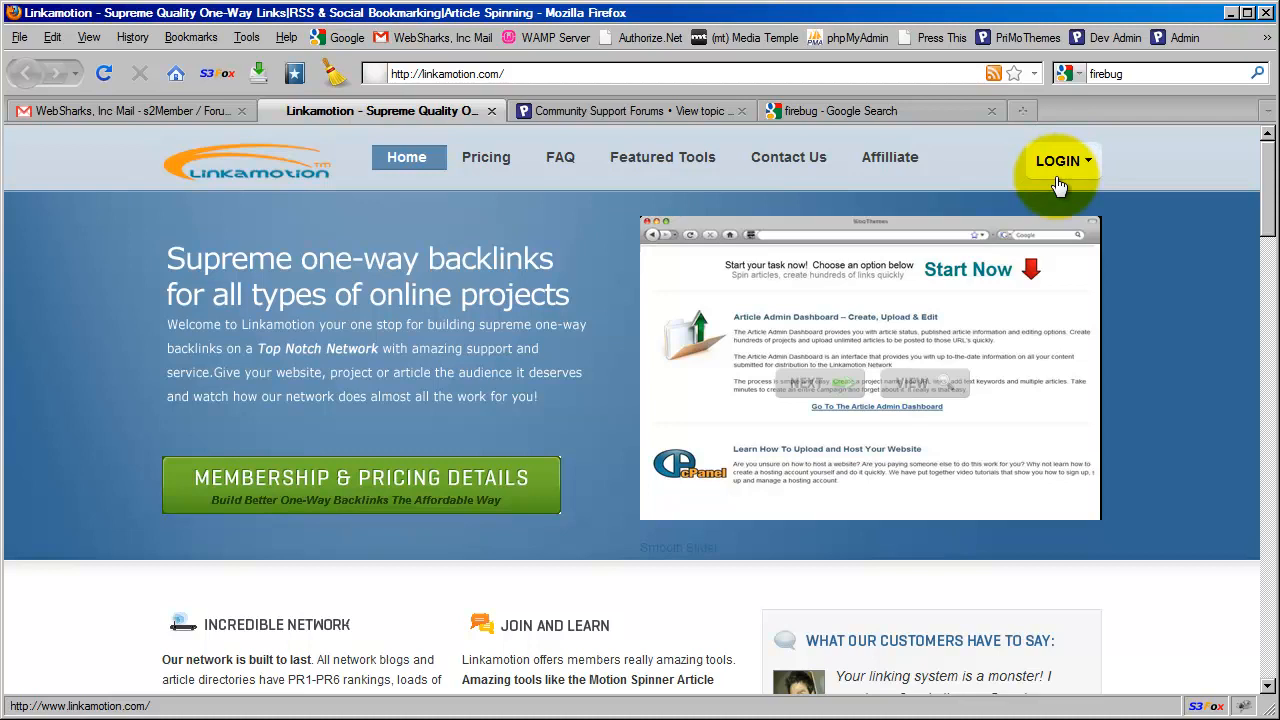
# Step: Reveal the Account Login dropdown and focus its empty Username field
pyautogui.click(1056, 160)
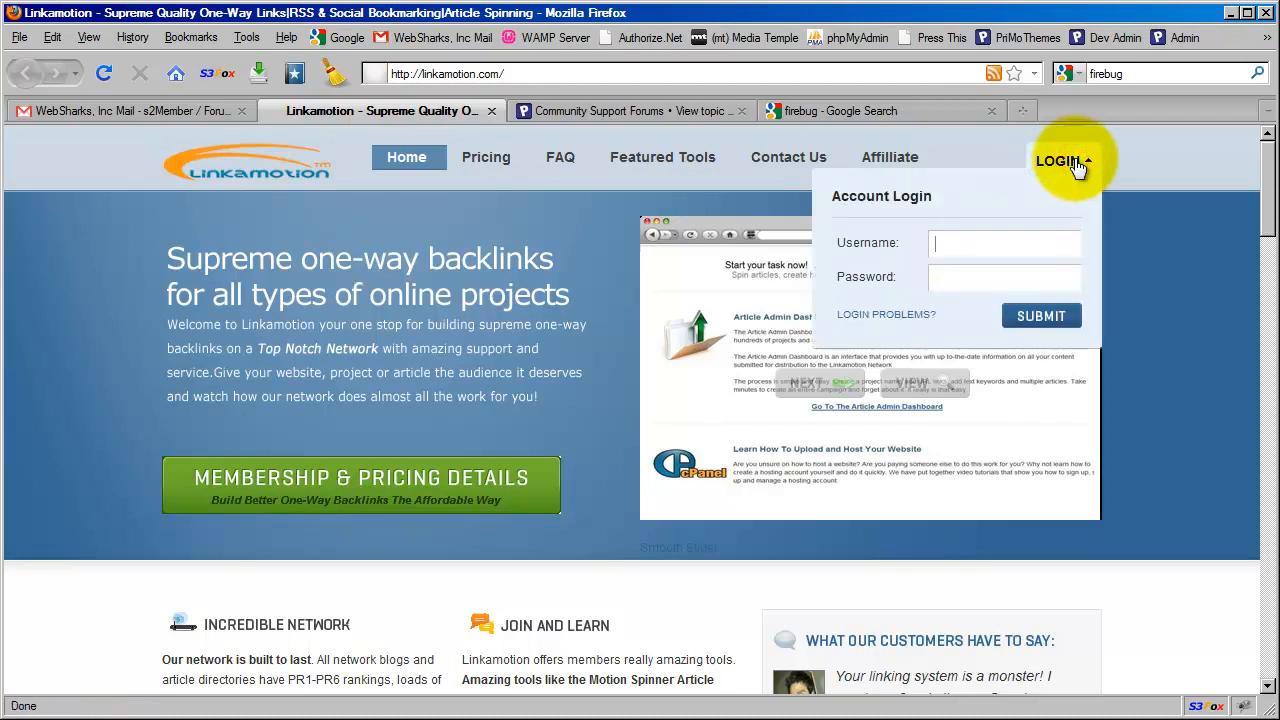
pyautogui.moveTo(896, 276)
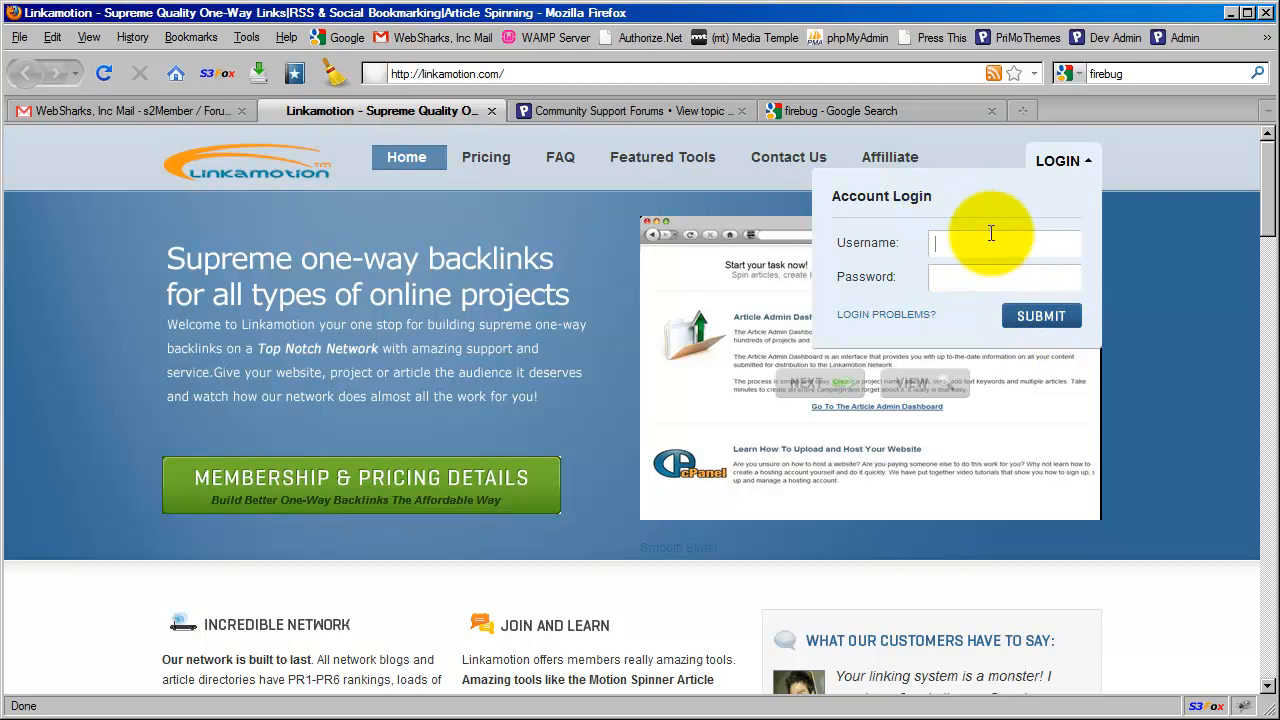
pyautogui.moveTo(918, 264)
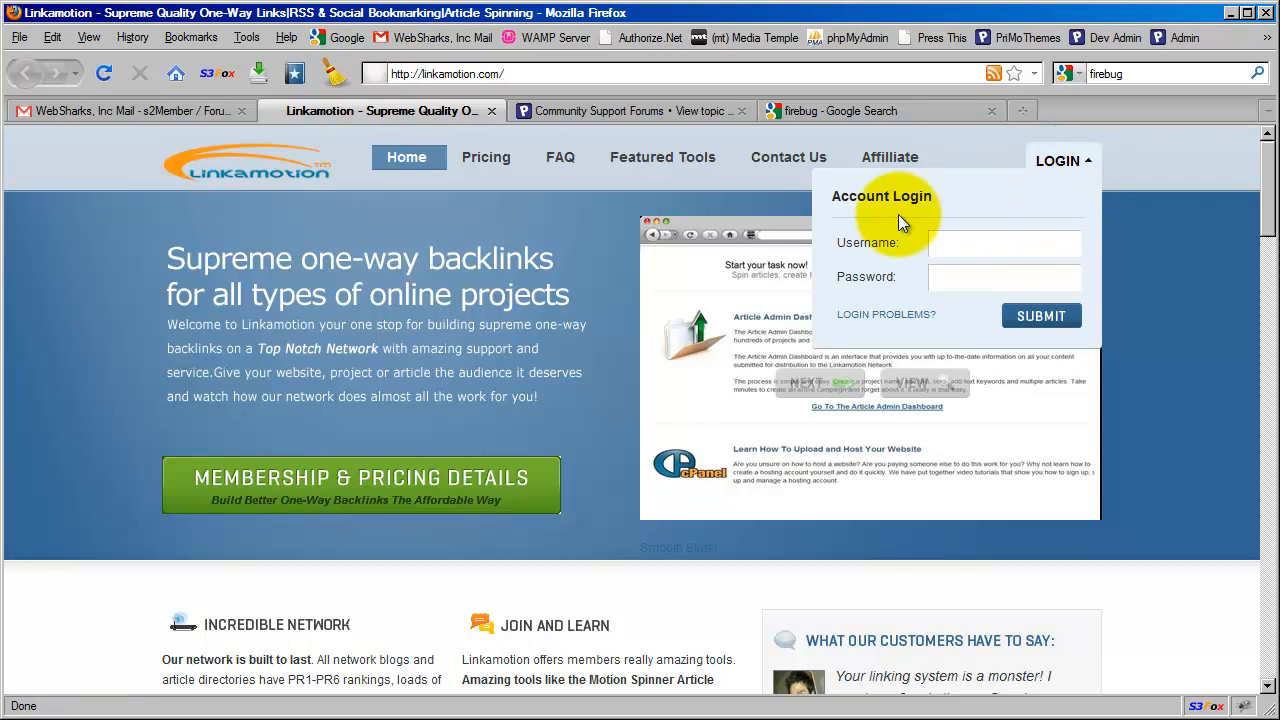
pyautogui.moveTo(908, 240)
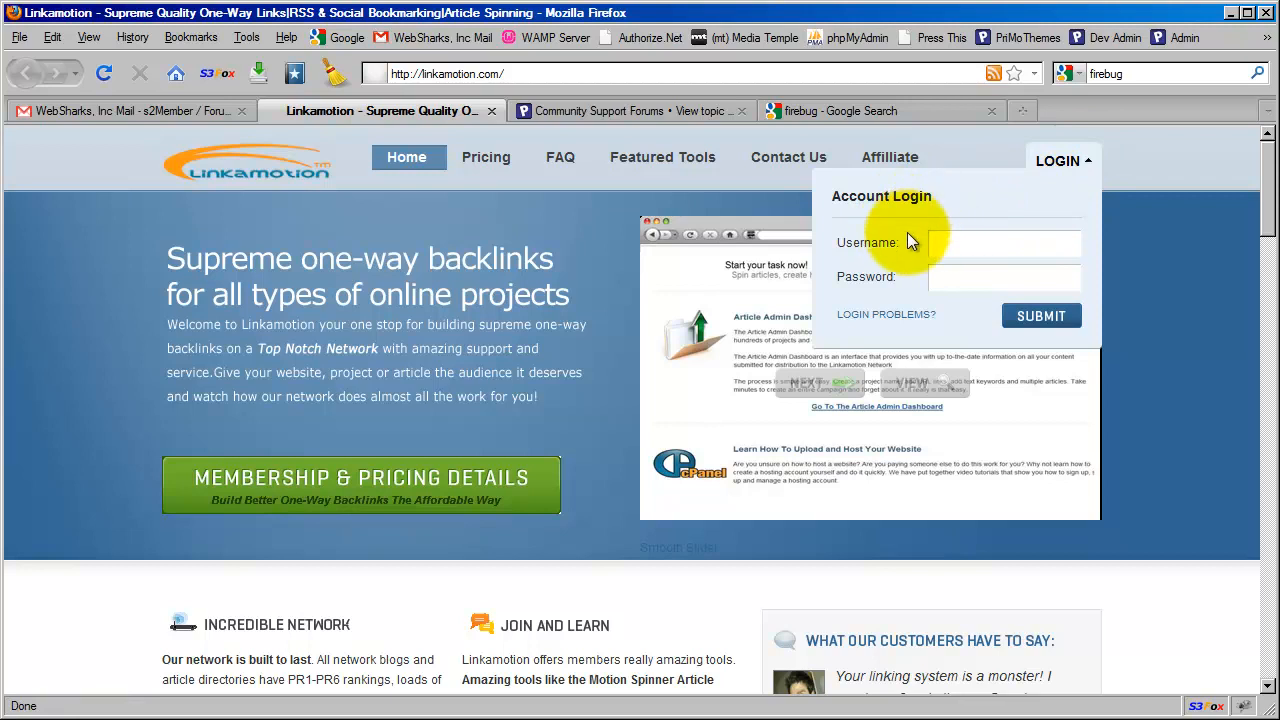
pyautogui.moveTo(960, 210)
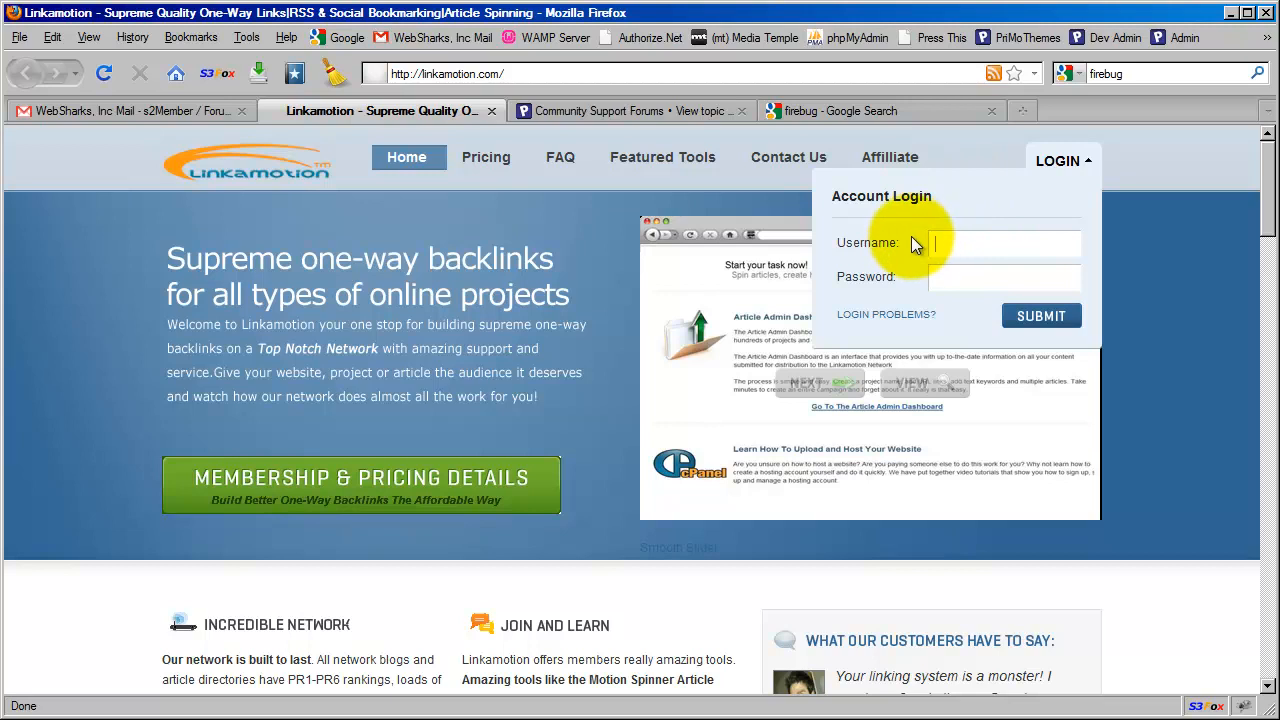
pyautogui.moveTo(916, 276)
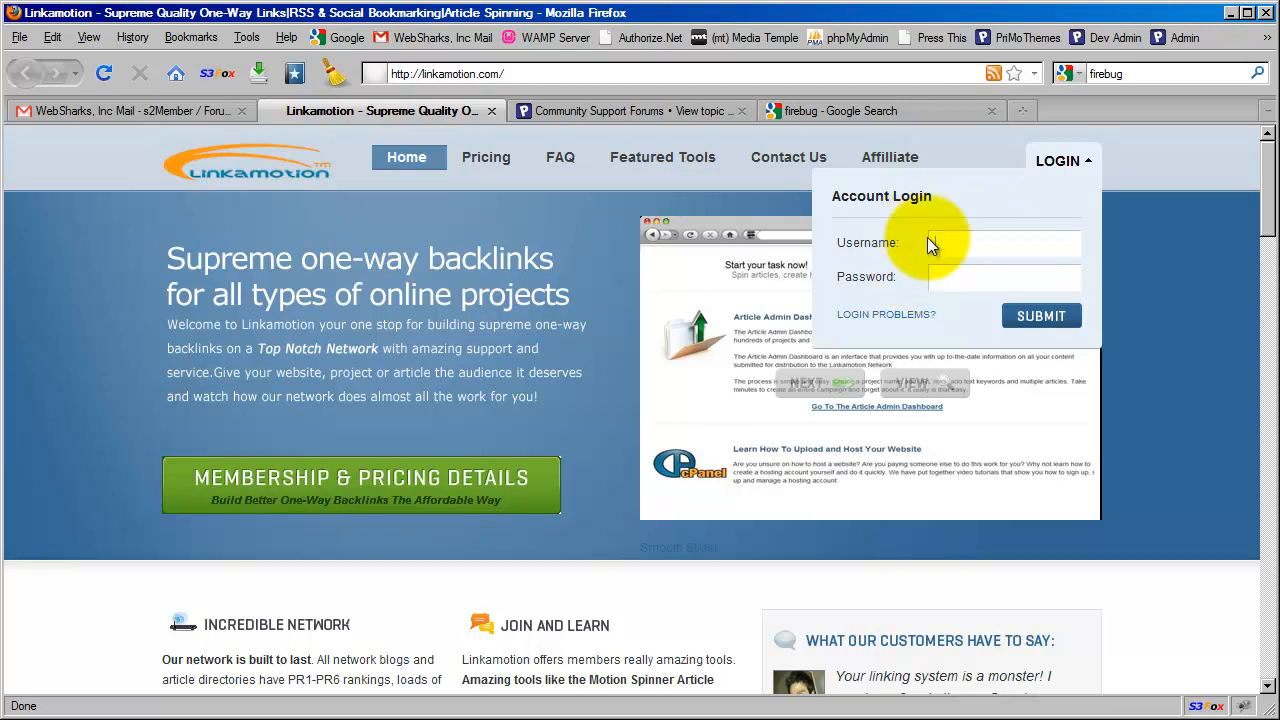
pyautogui.click(1000, 242)
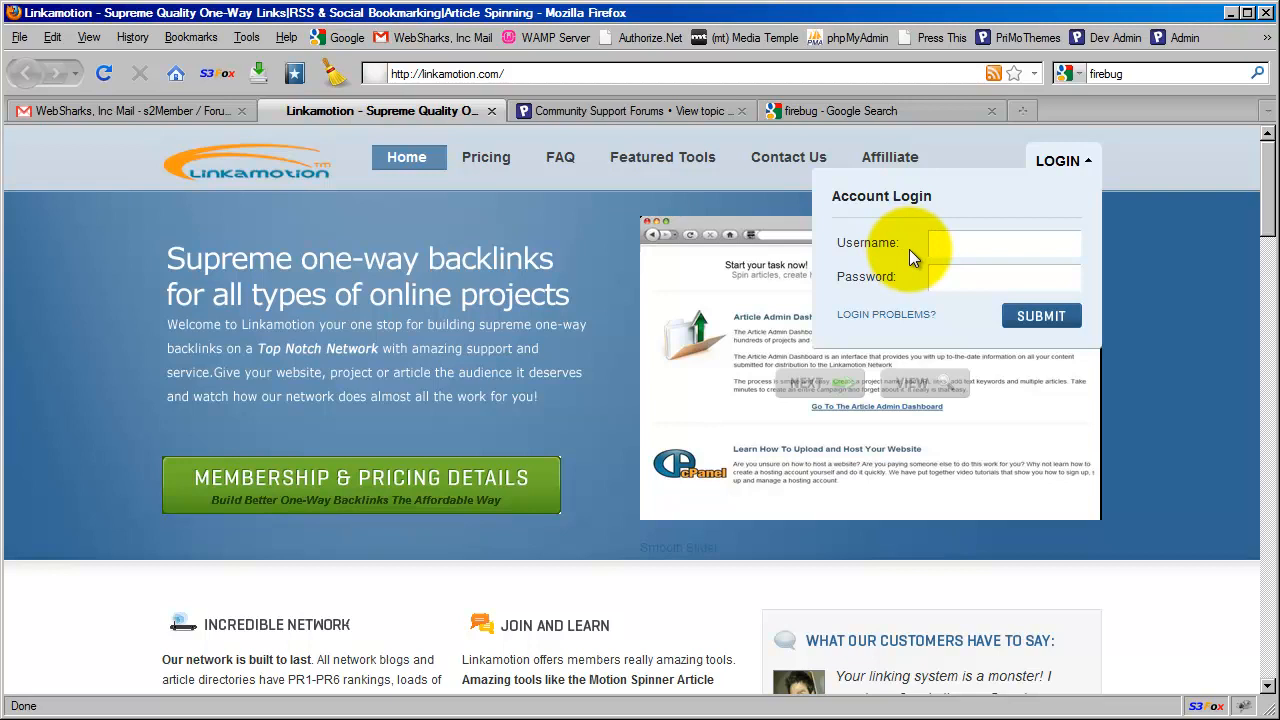
pyautogui.moveTo(920, 230)
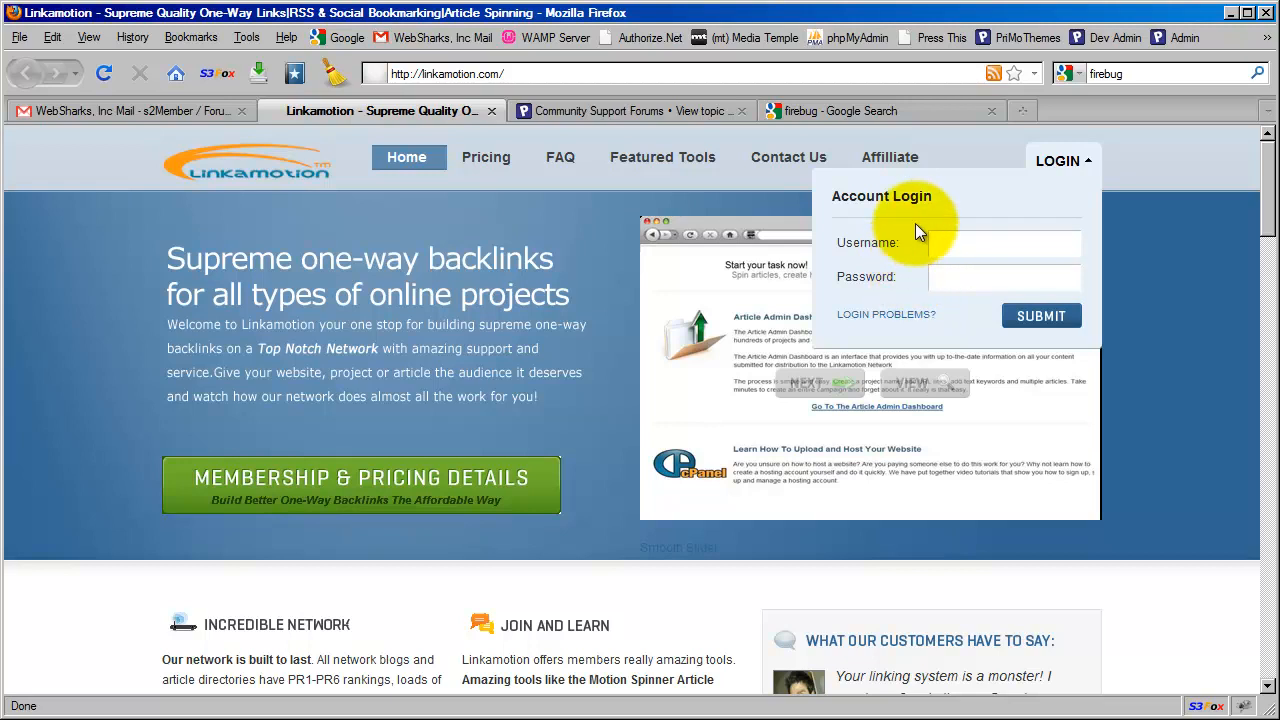
pyautogui.moveTo(984, 210)
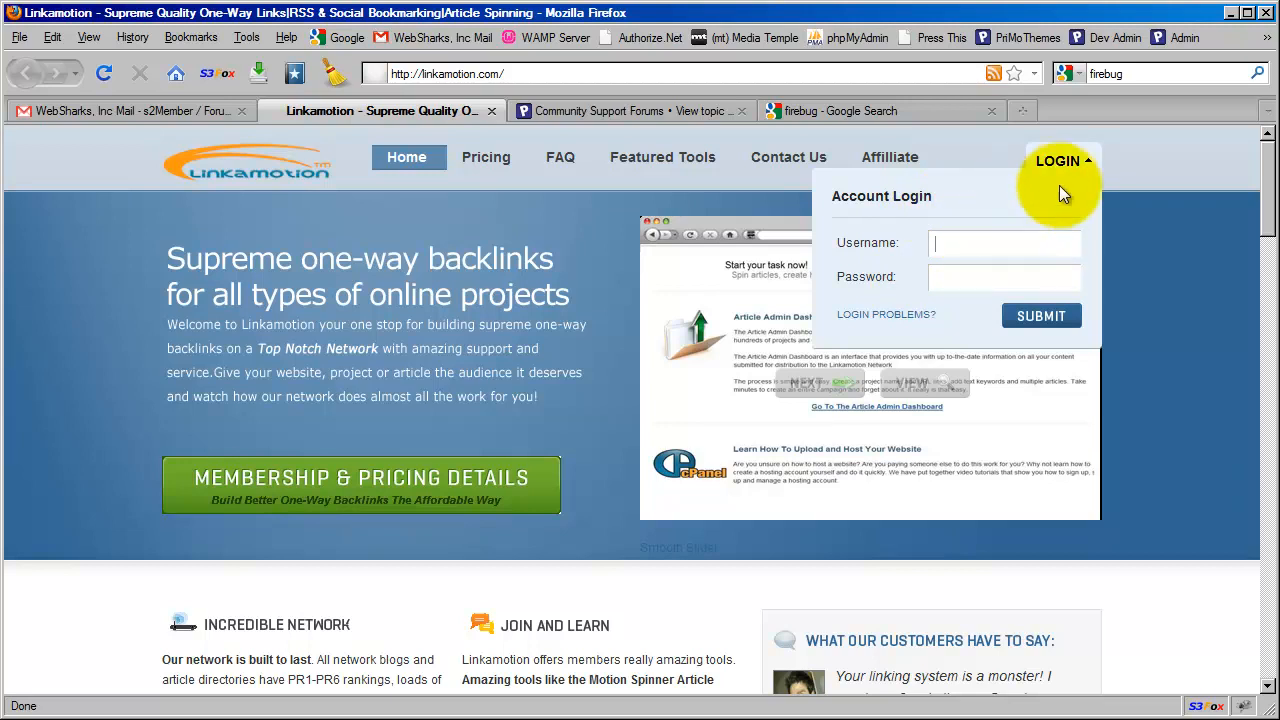
pyautogui.moveTo(996, 230)
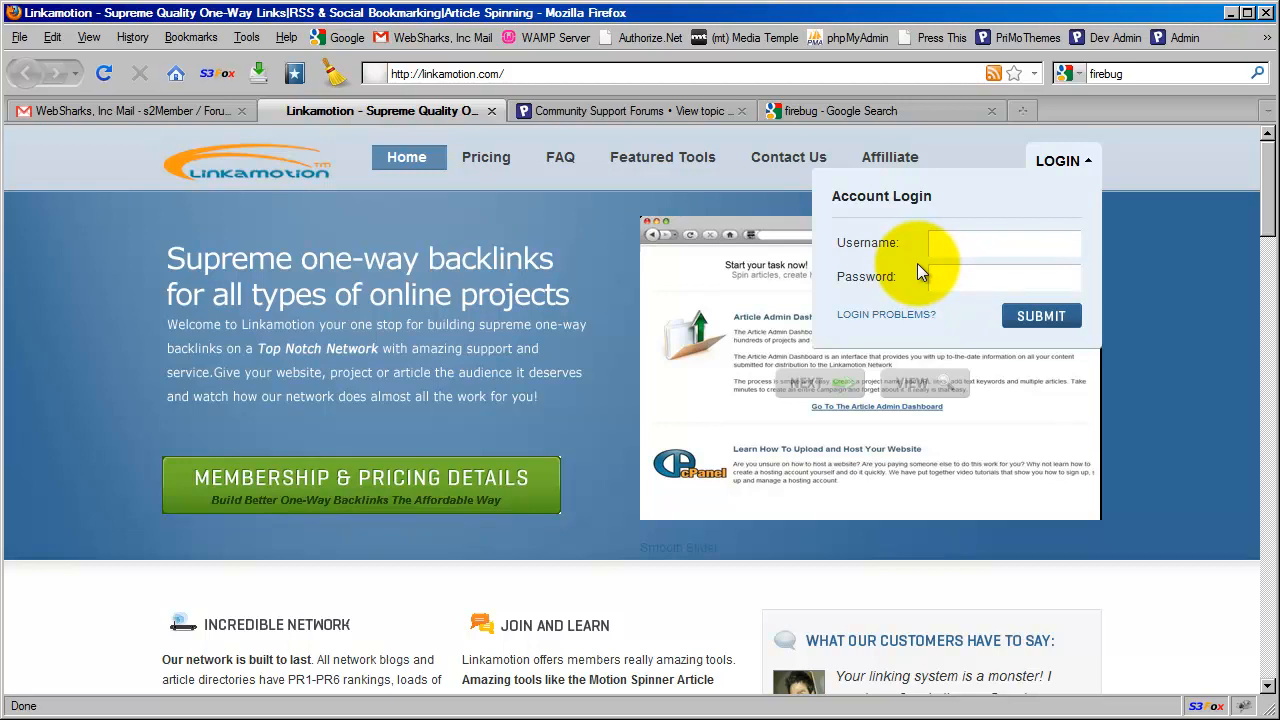
pyautogui.moveTo(920, 250)
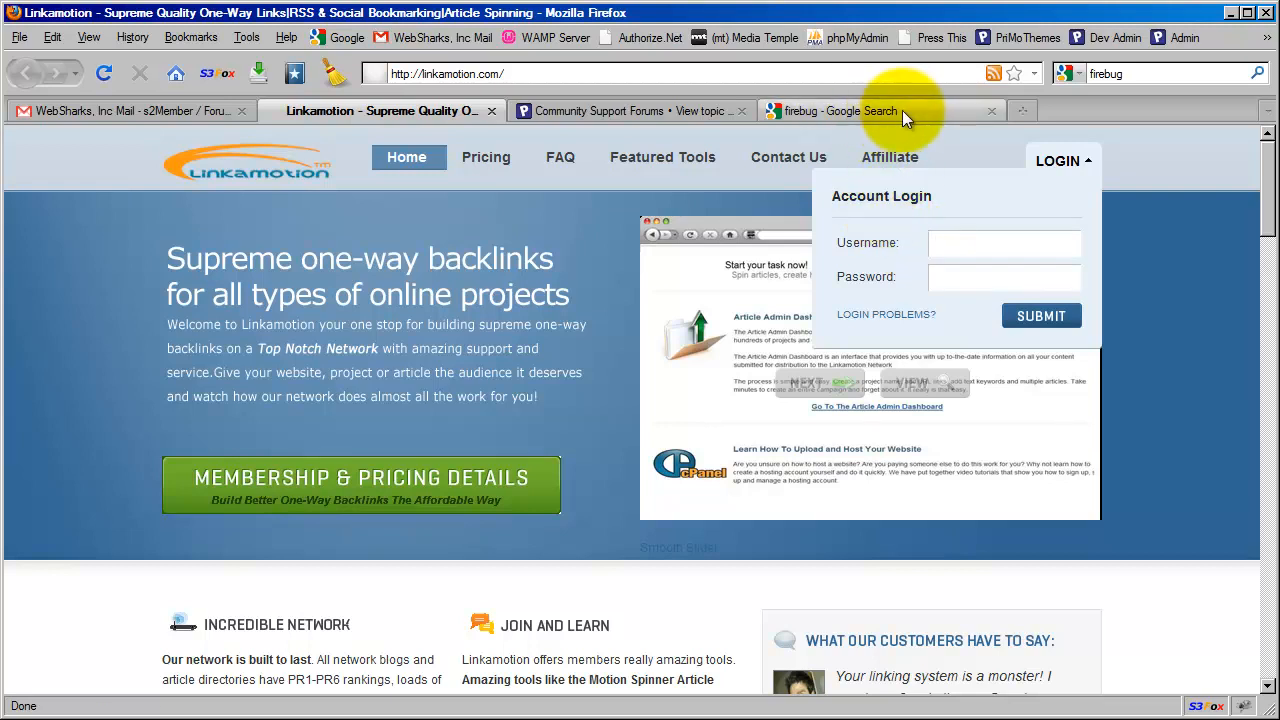
# Step: From the Google results for 'firebug', load the top Firebug result at getfirebug.com
pyautogui.click(852, 112)
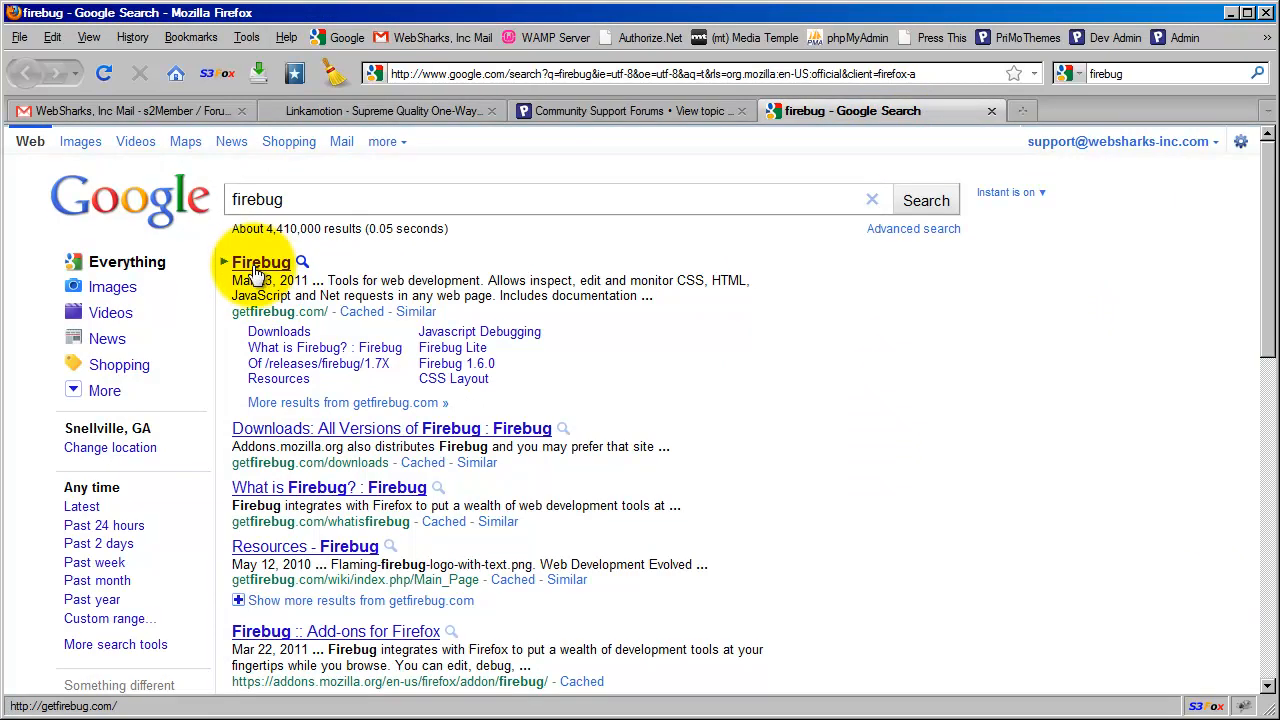
pyautogui.click(260, 262)
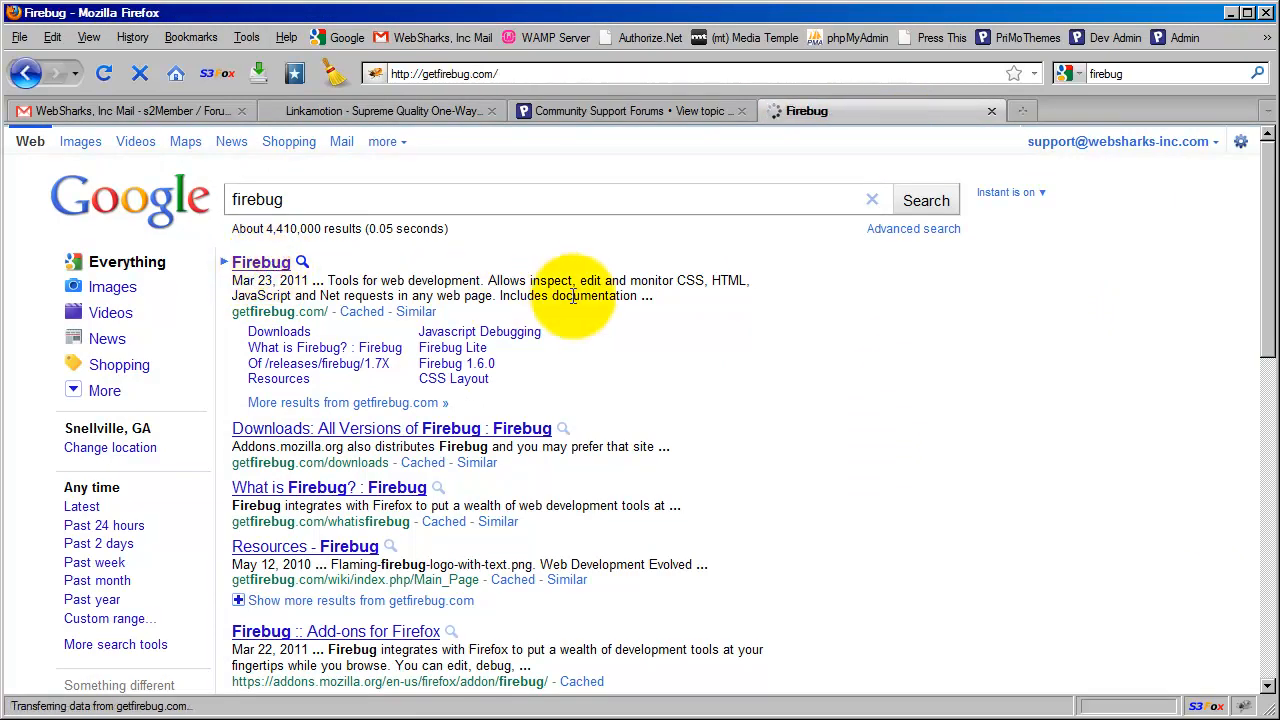
pyautogui.click(260, 262)
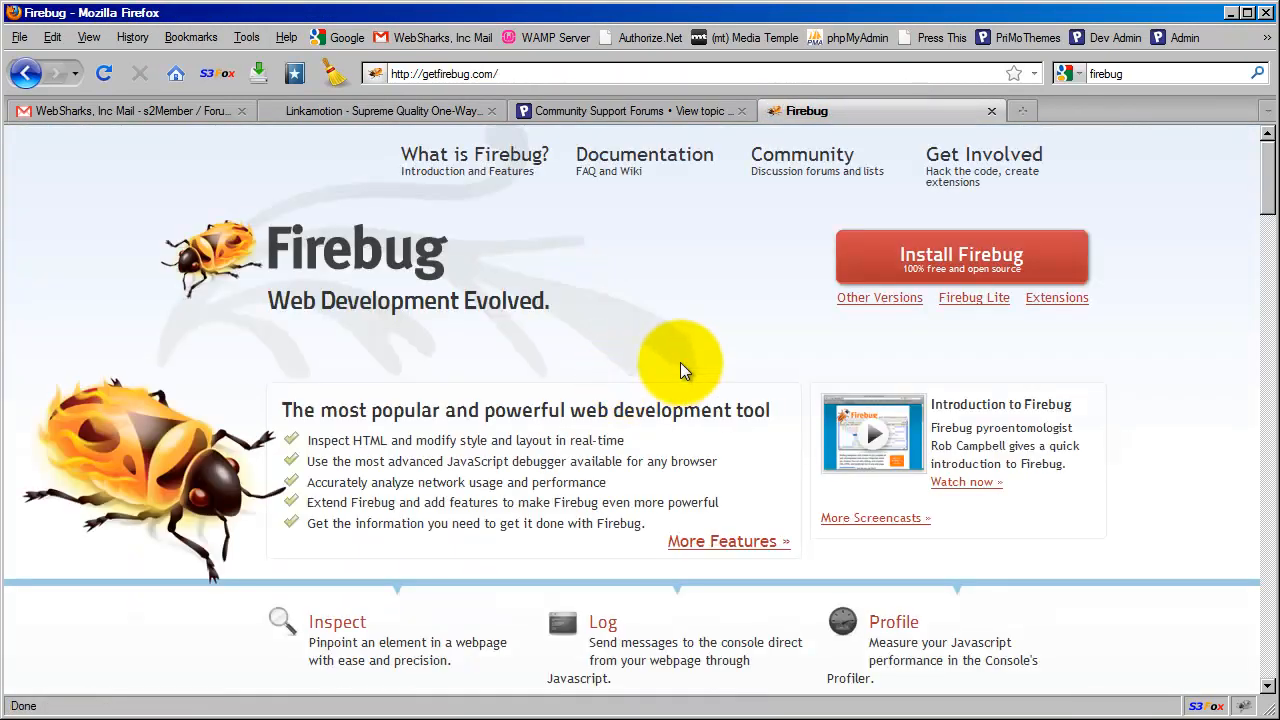
pyautogui.moveTo(380, 350)
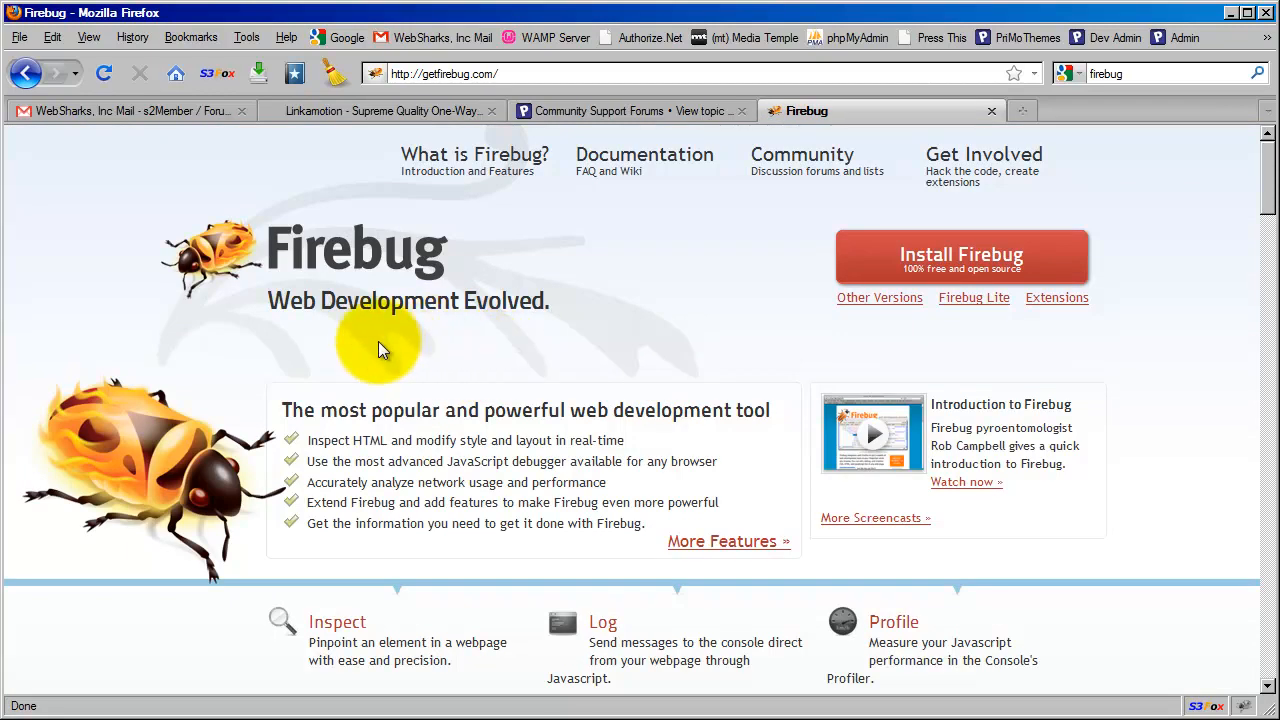
pyautogui.moveTo(548, 352)
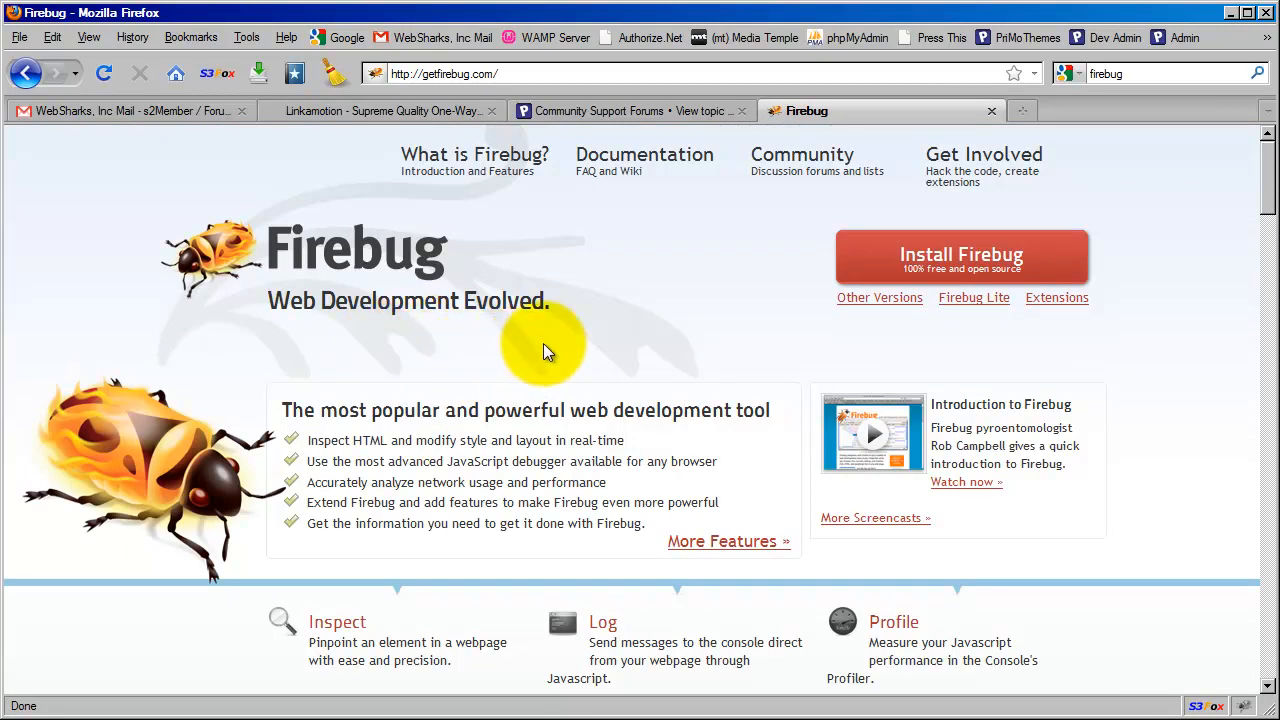
pyautogui.moveTo(584, 348)
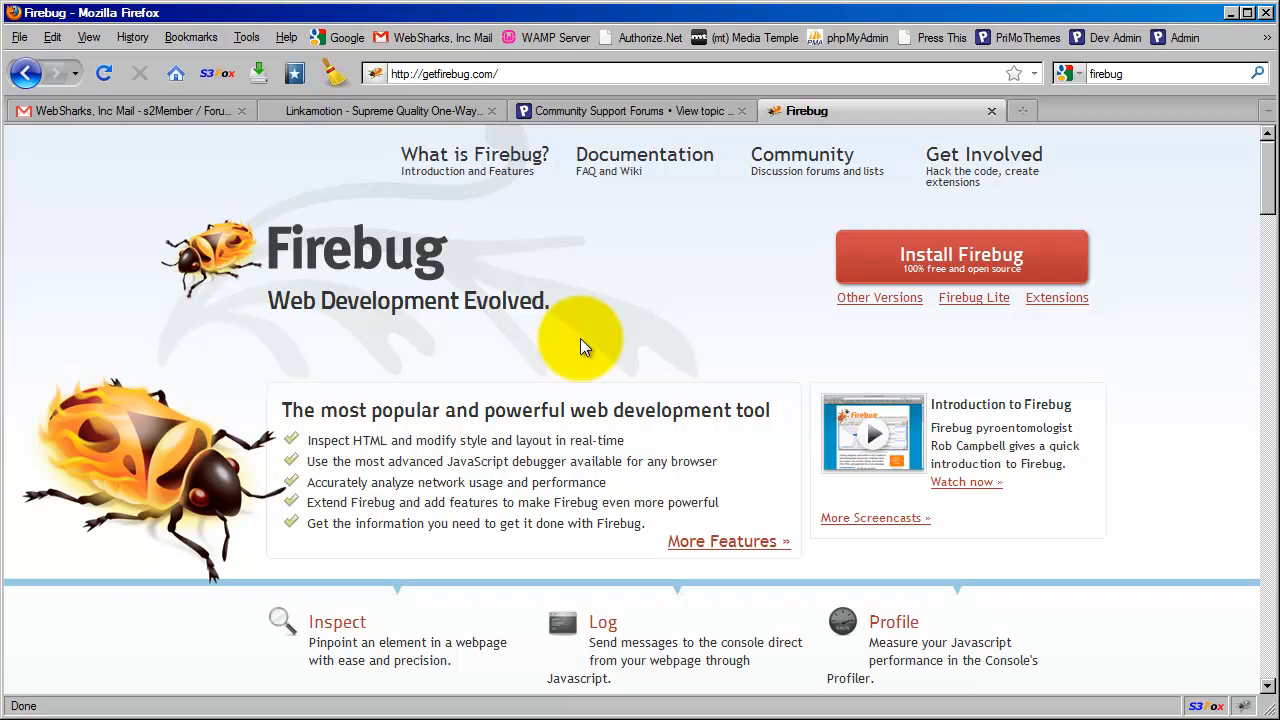
pyautogui.moveTo(1176, 664)
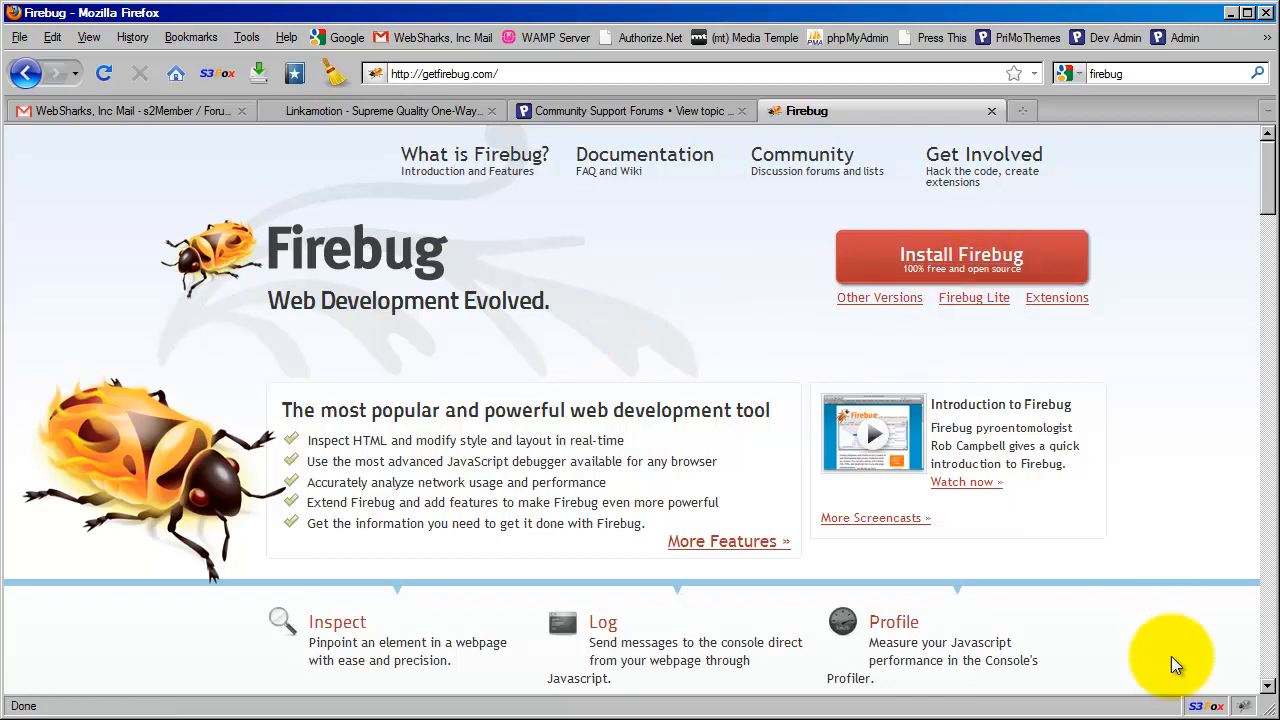
pyautogui.moveTo(1244, 704)
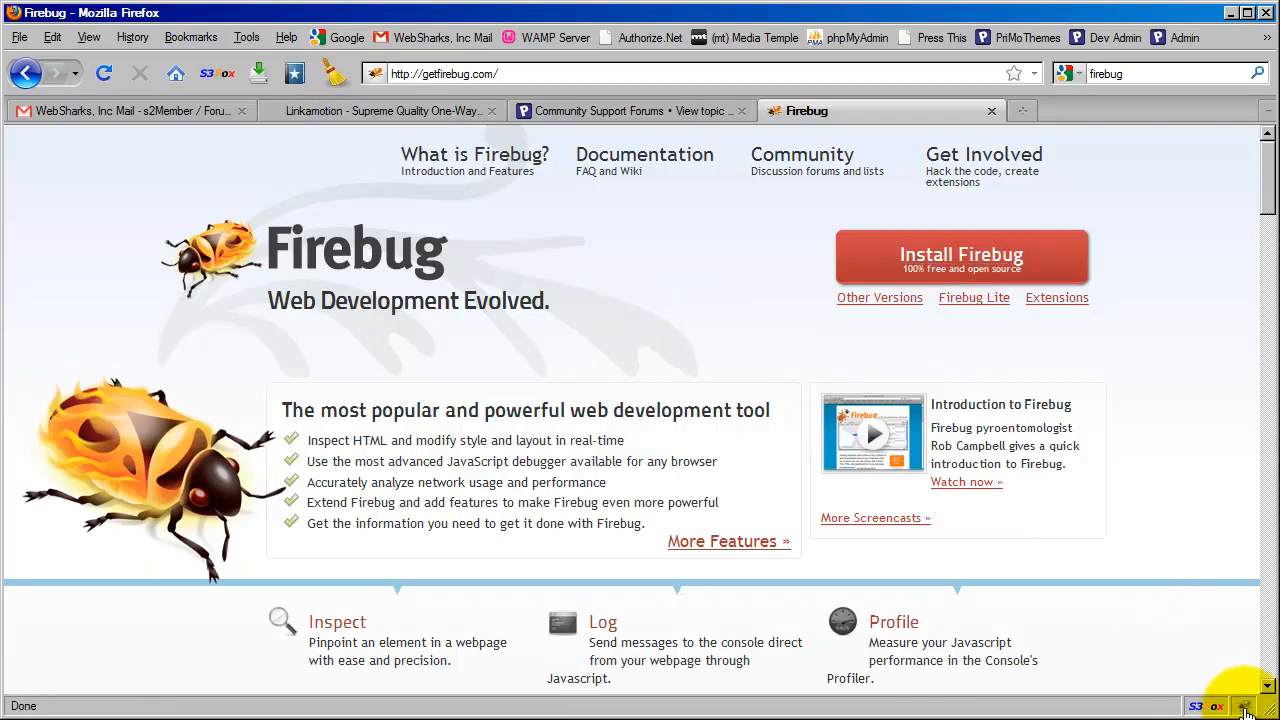
pyautogui.moveTo(976, 60)
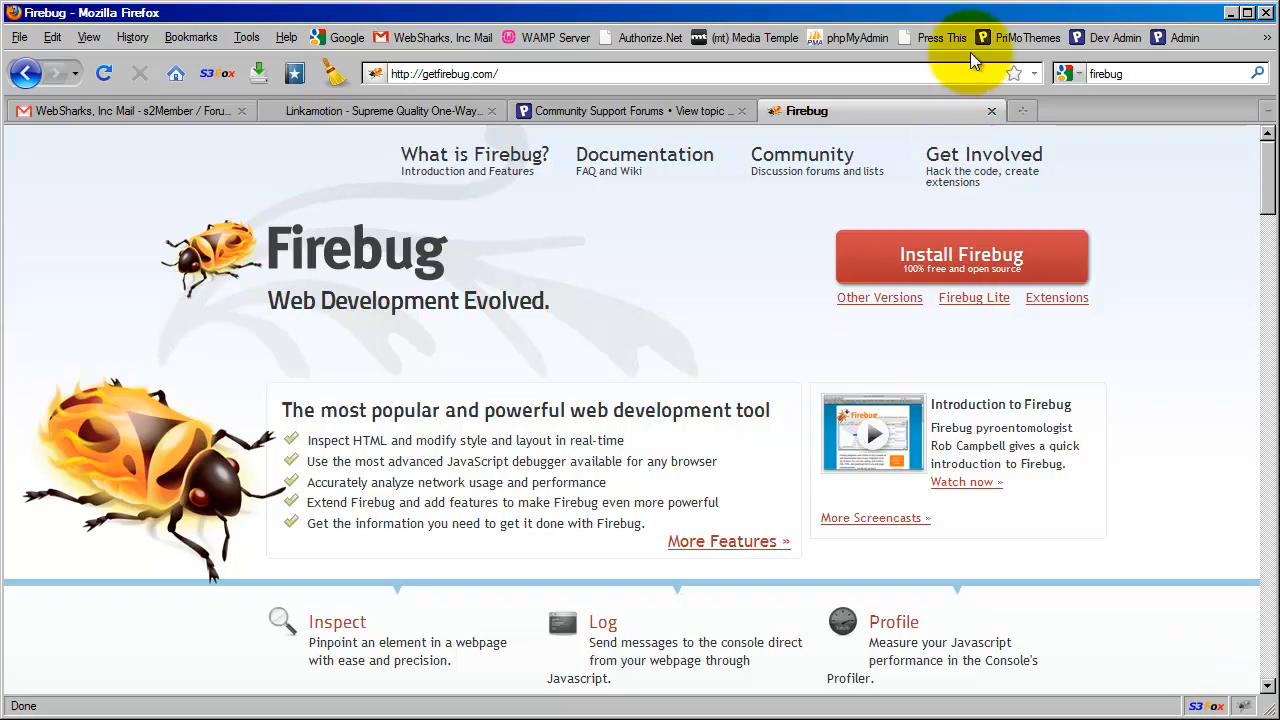
# Step: Return to the Linkamotion login page via the support forum tab
pyautogui.click(600, 110)
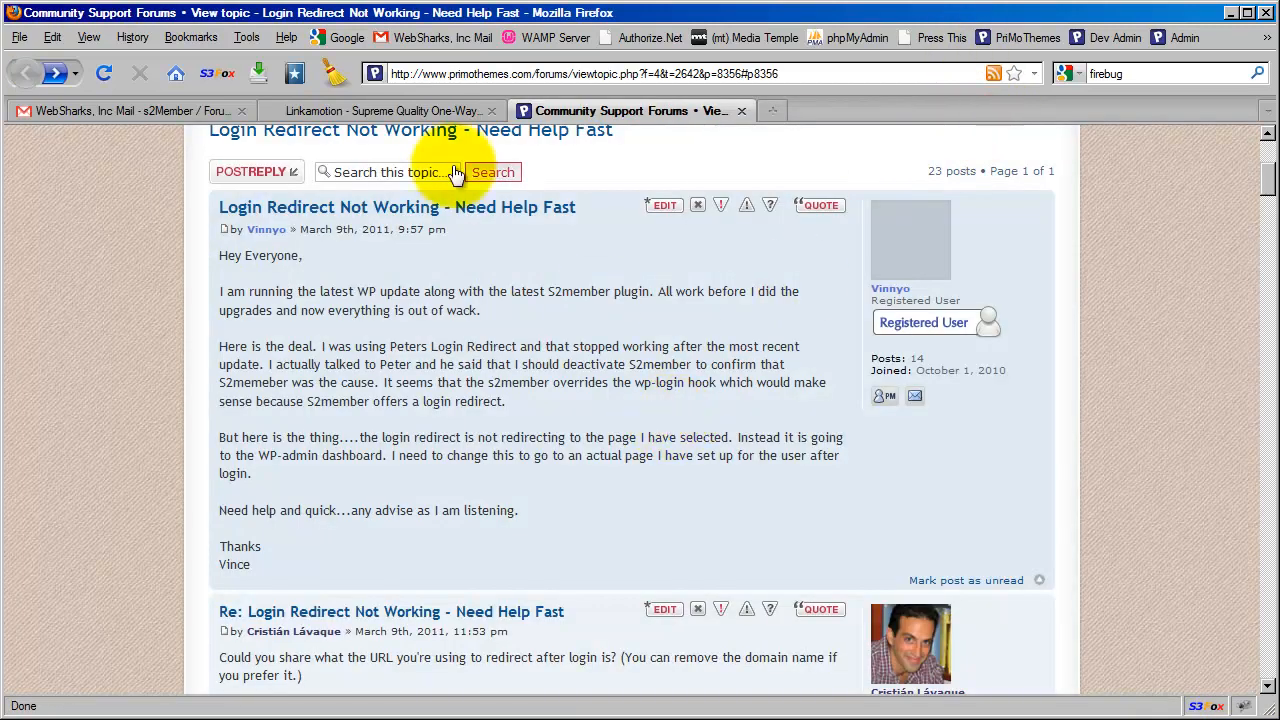
pyautogui.click(384, 110)
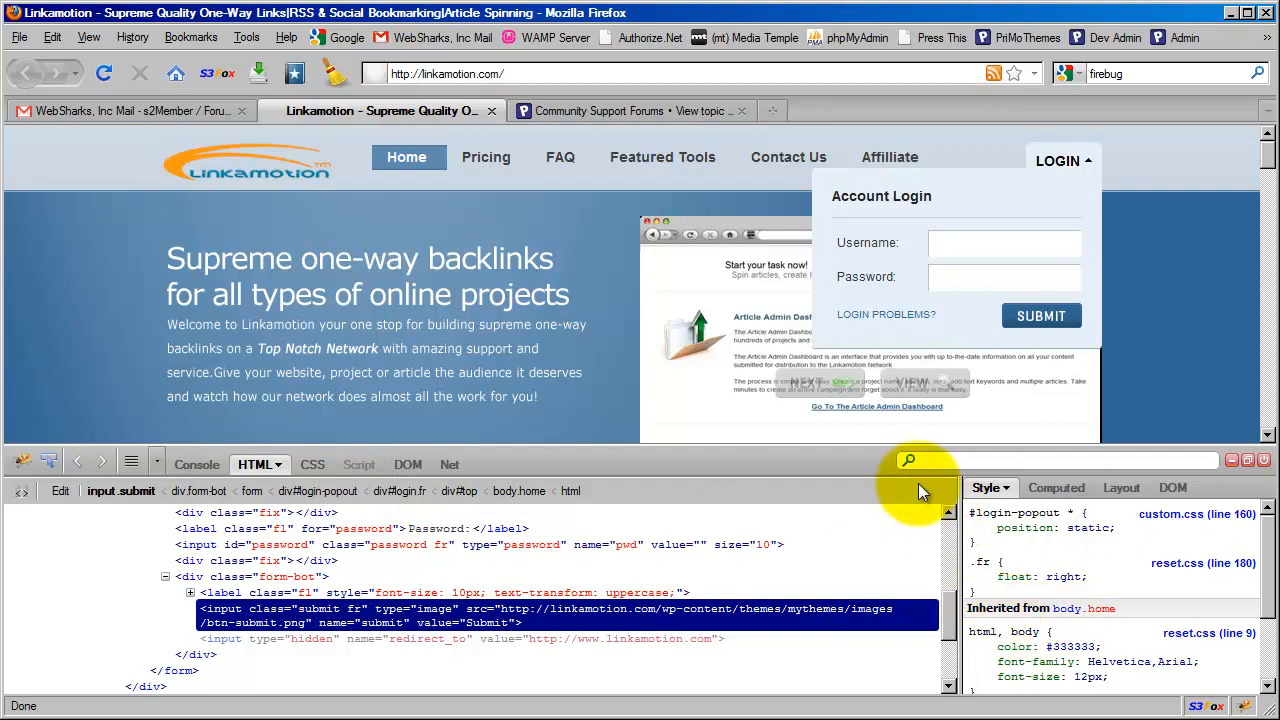
pyautogui.moveTo(908, 496)
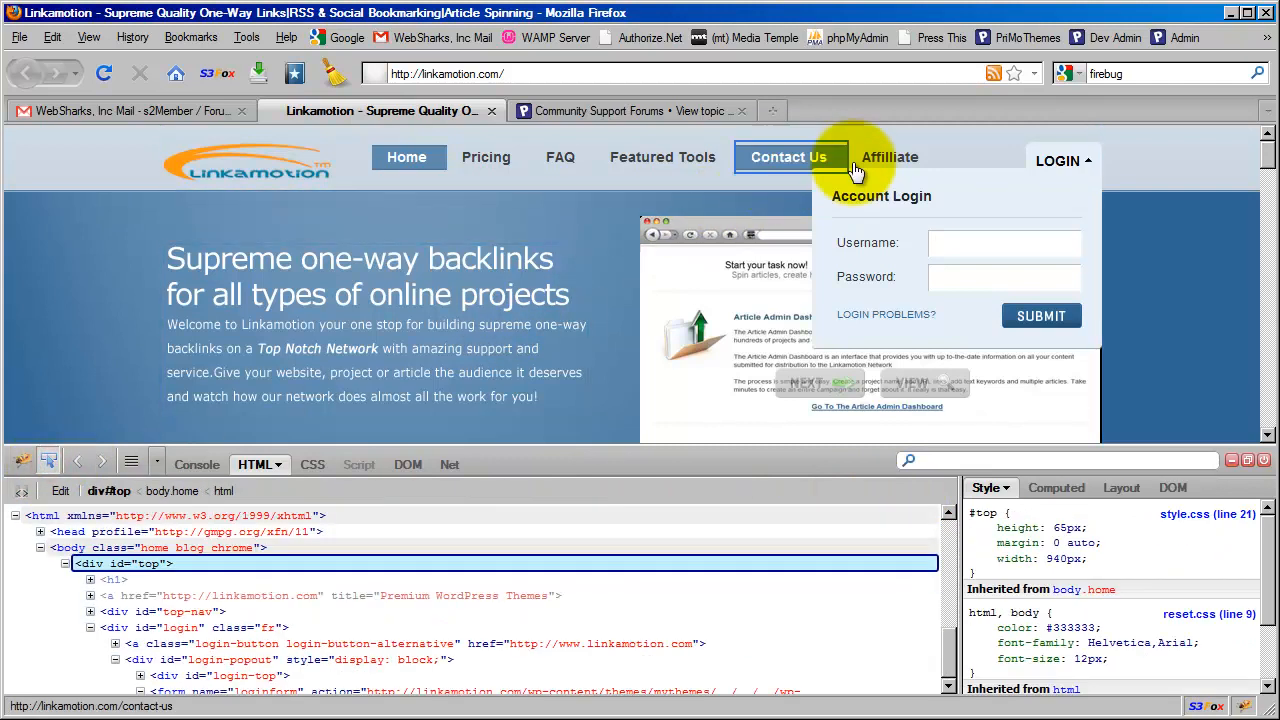
pyautogui.click(1004, 276)
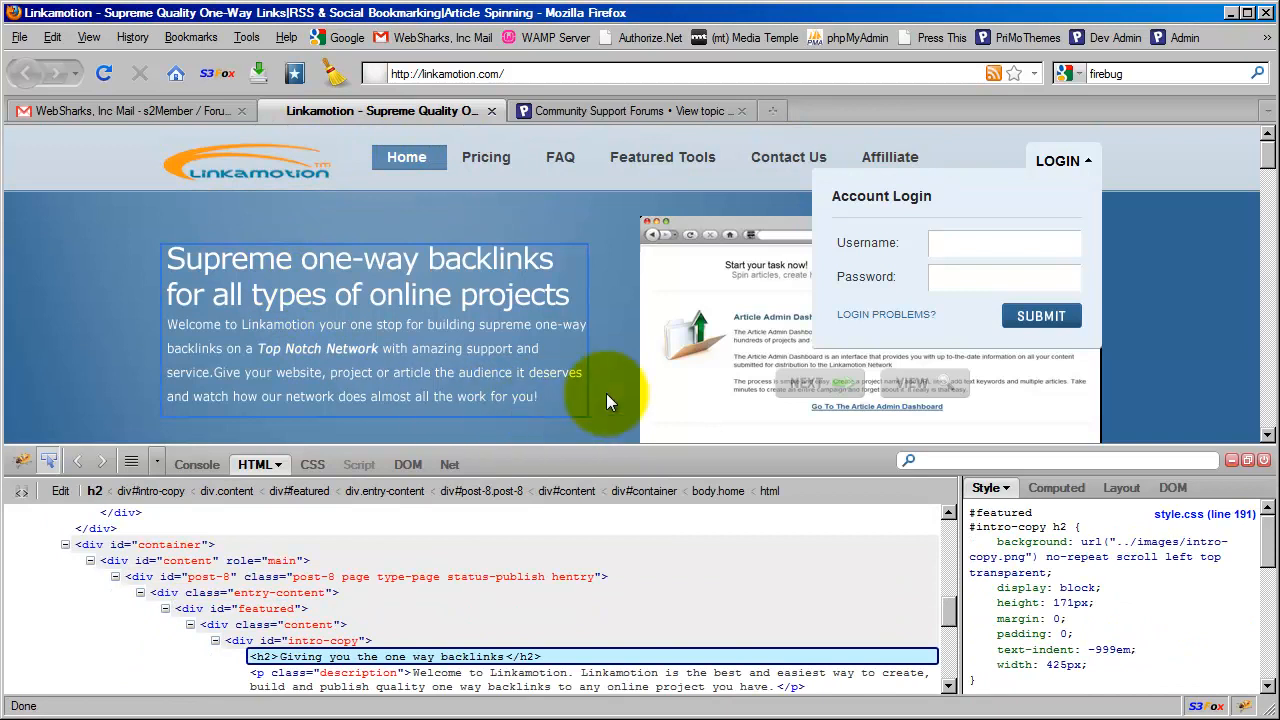
pyautogui.click(1004, 276)
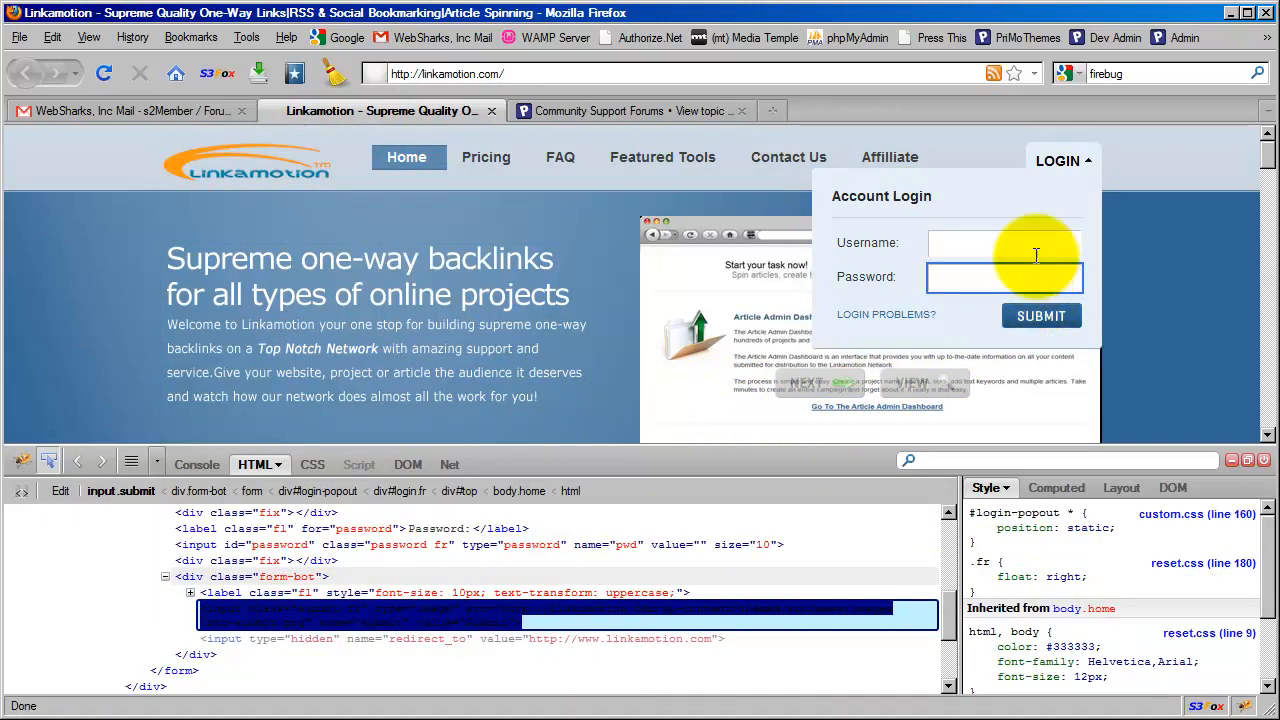
pyautogui.click(1004, 242)
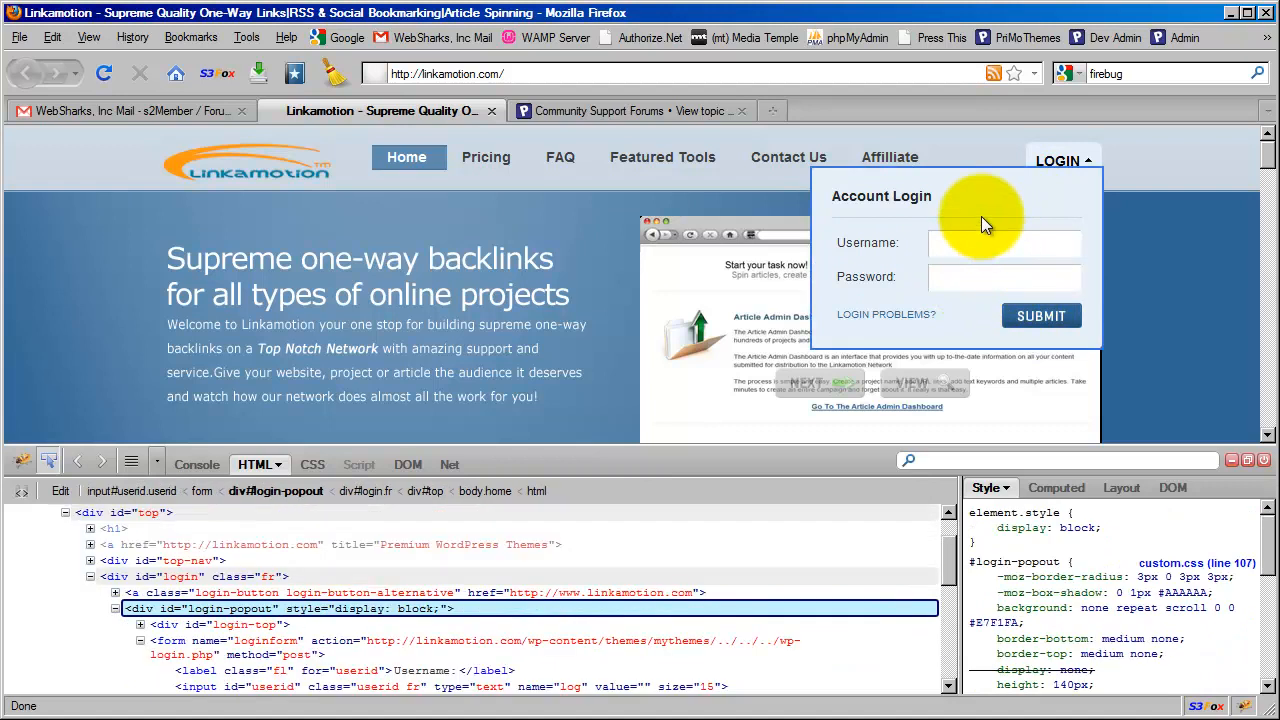
pyautogui.click(1004, 276)
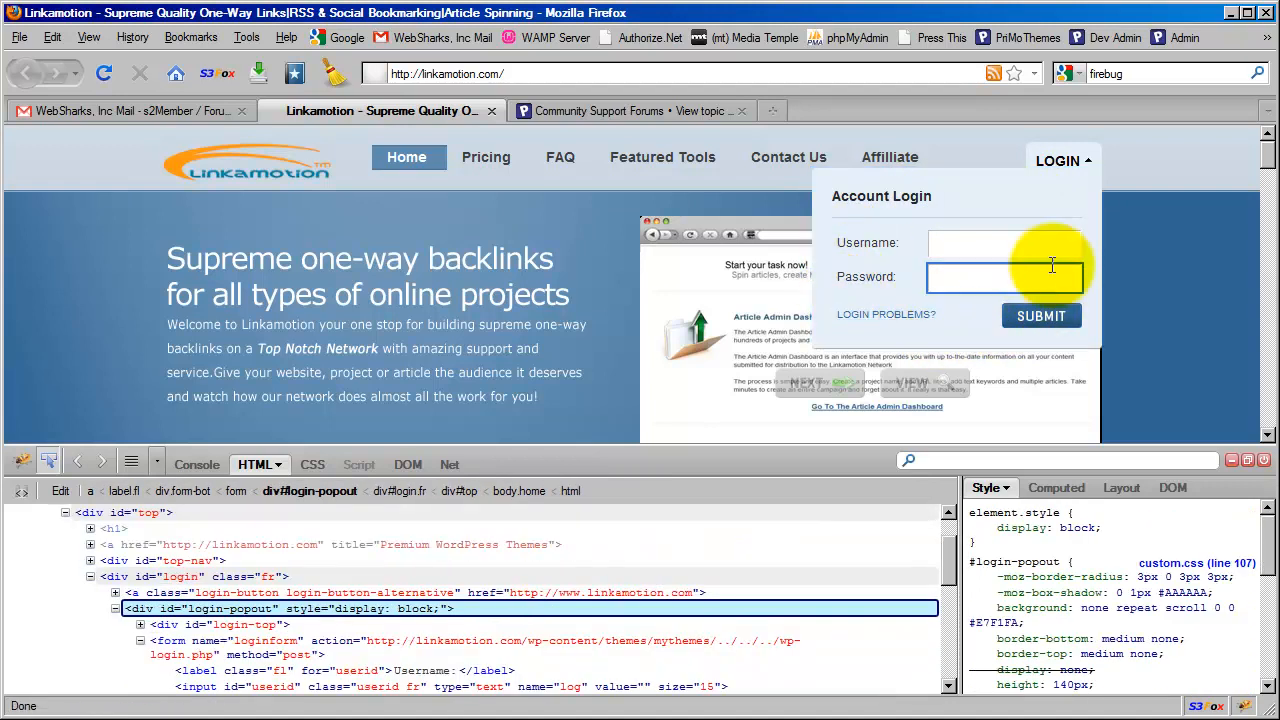
pyautogui.click(1040, 316)
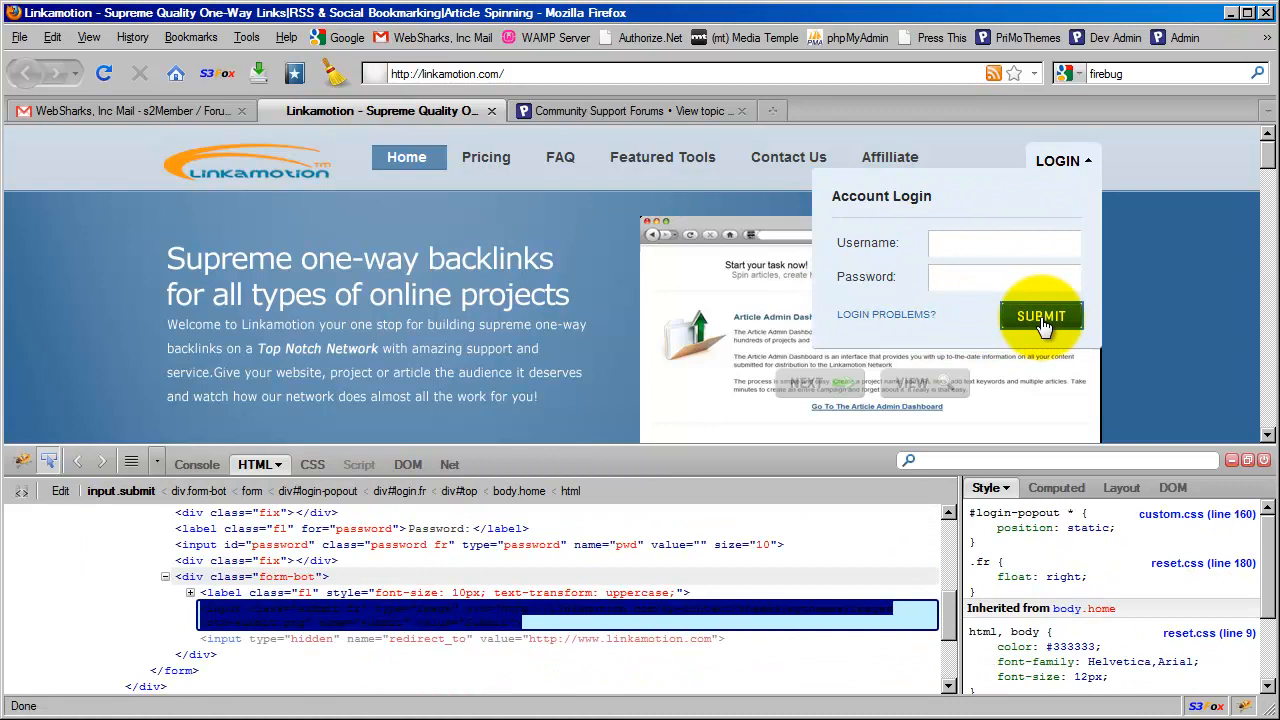
pyautogui.click(1004, 276)
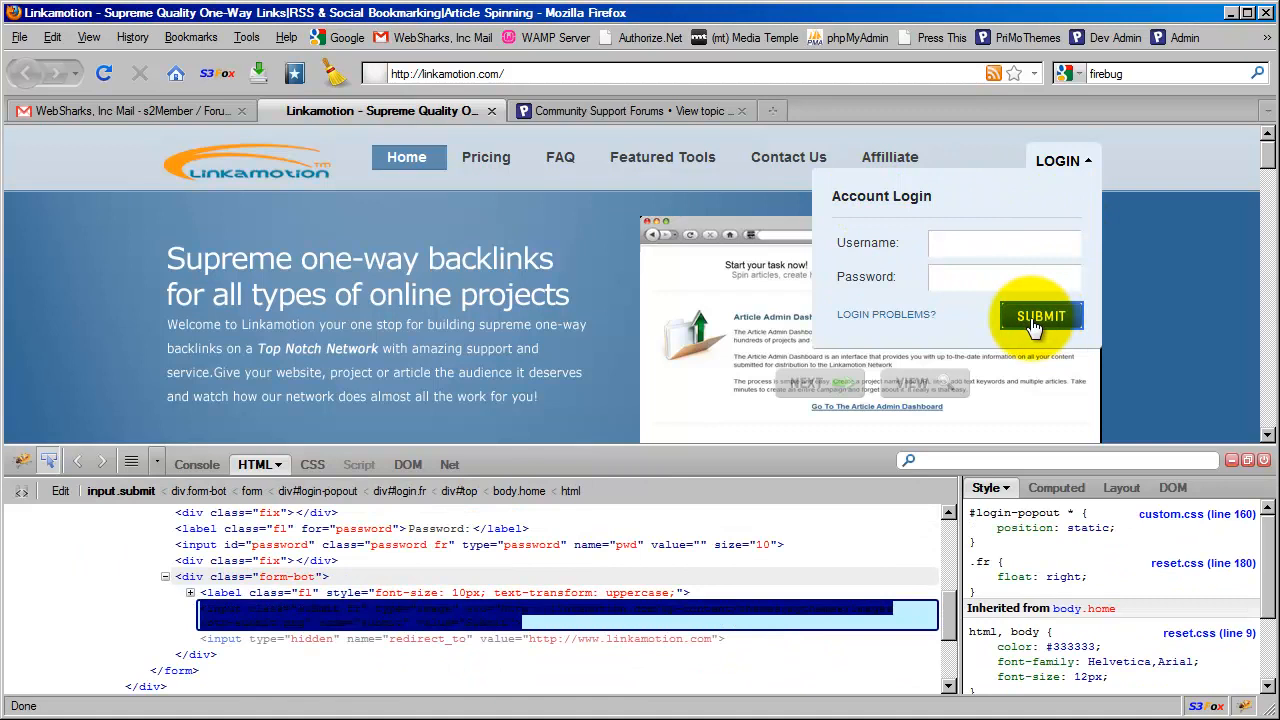
pyautogui.click(1040, 316)
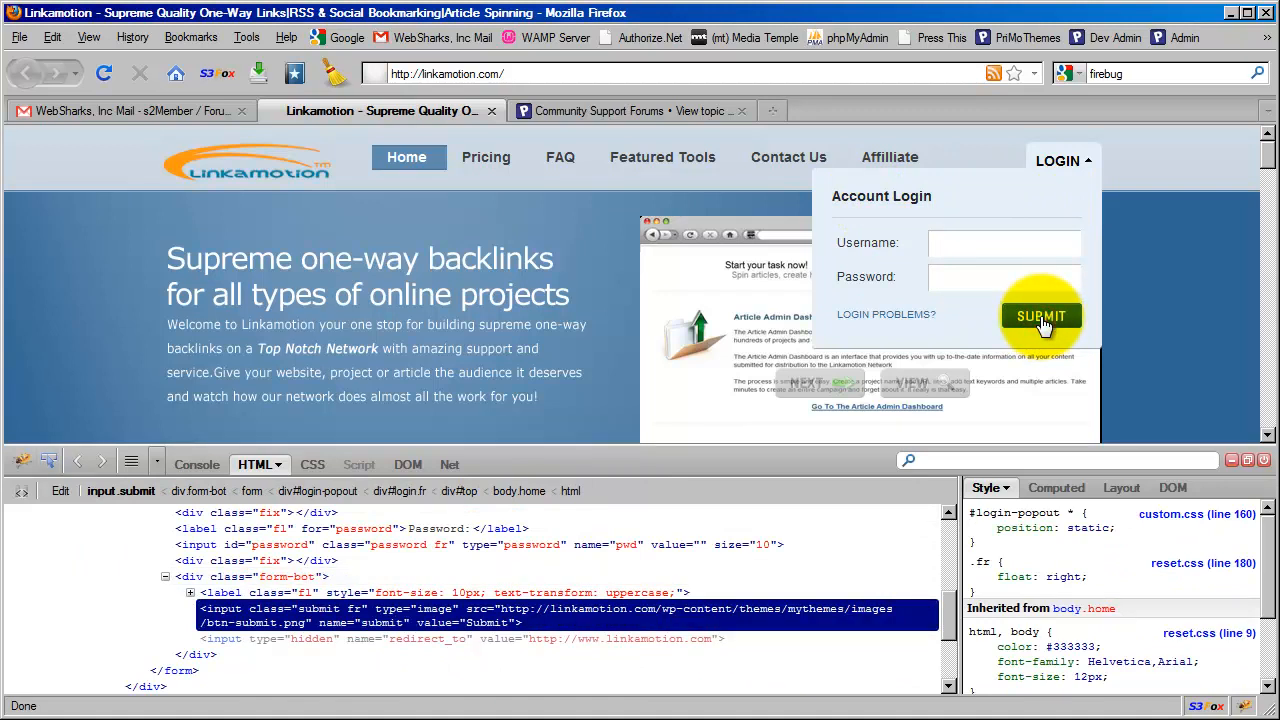
pyautogui.moveTo(1010, 358)
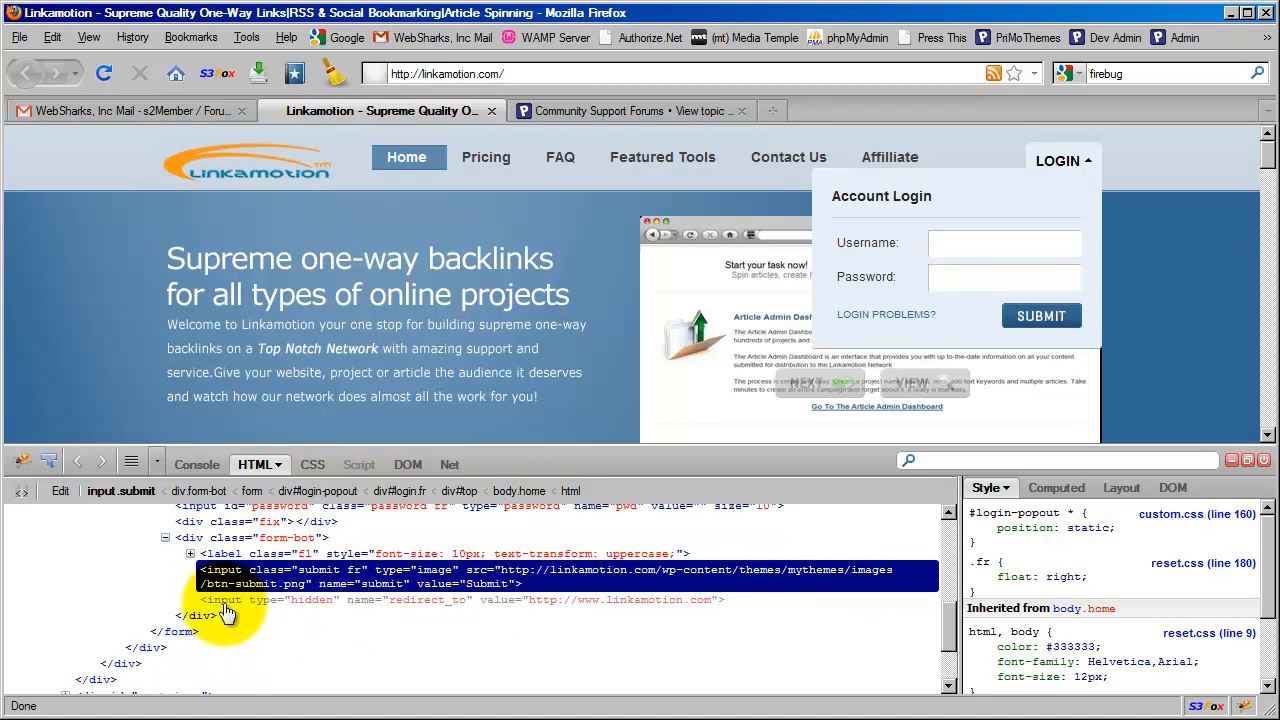
pyautogui.moveTo(296, 600)
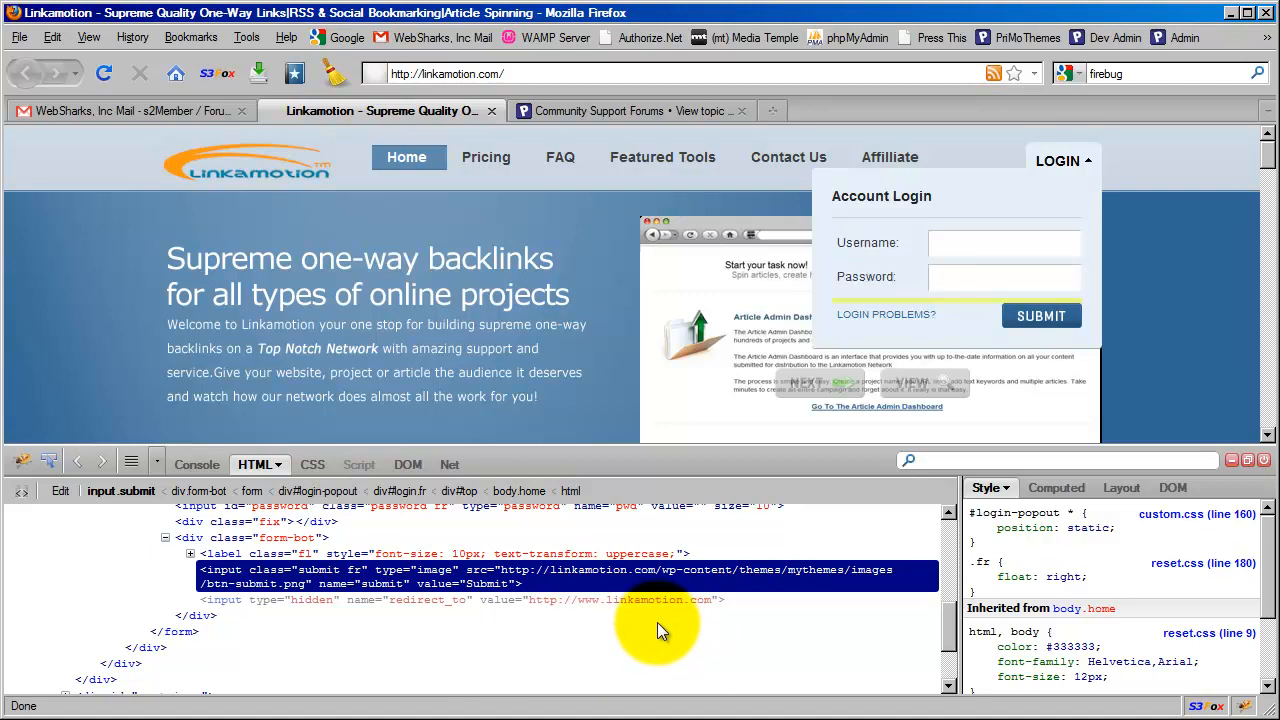
pyautogui.moveTo(588, 636)
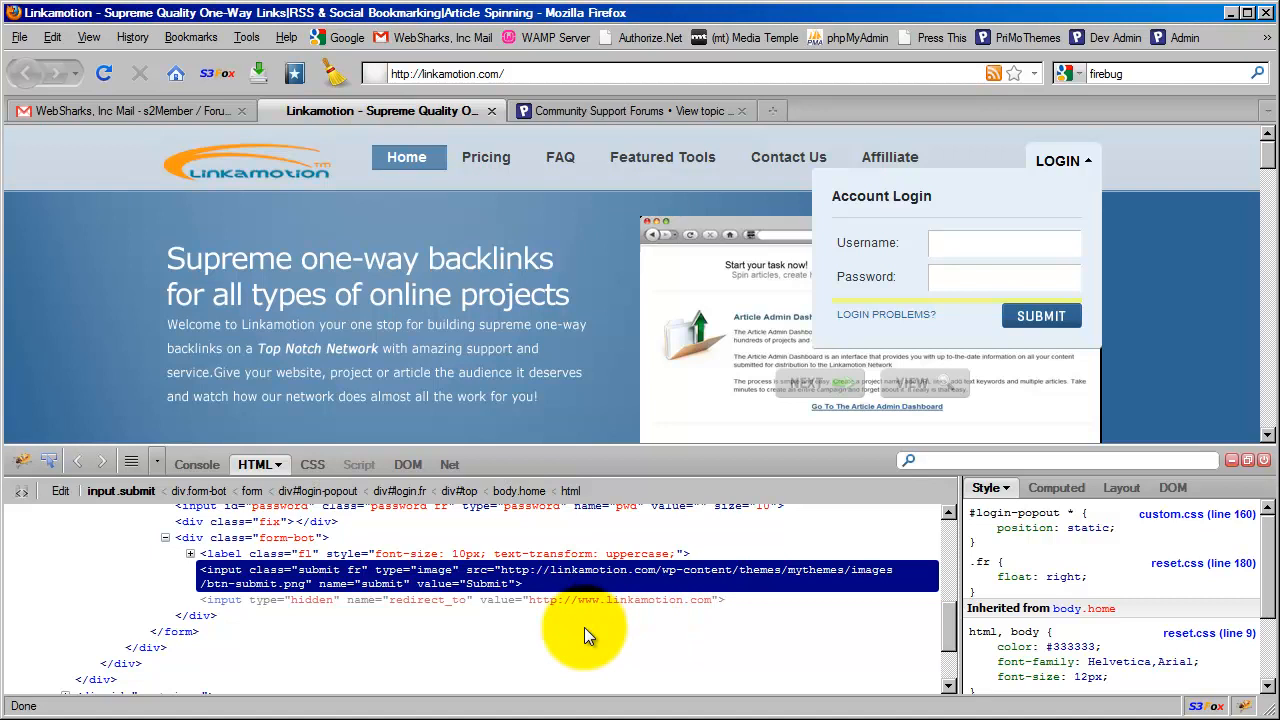
pyautogui.moveTo(480, 620)
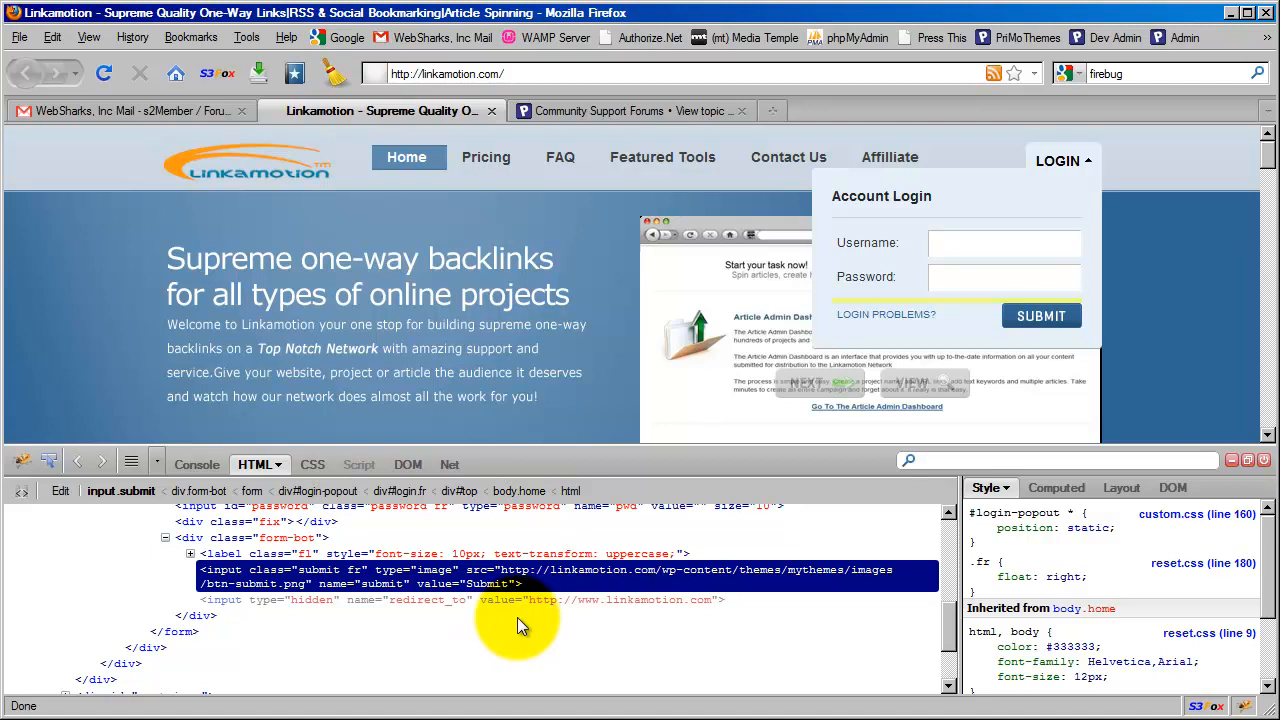
pyautogui.moveTo(476, 620)
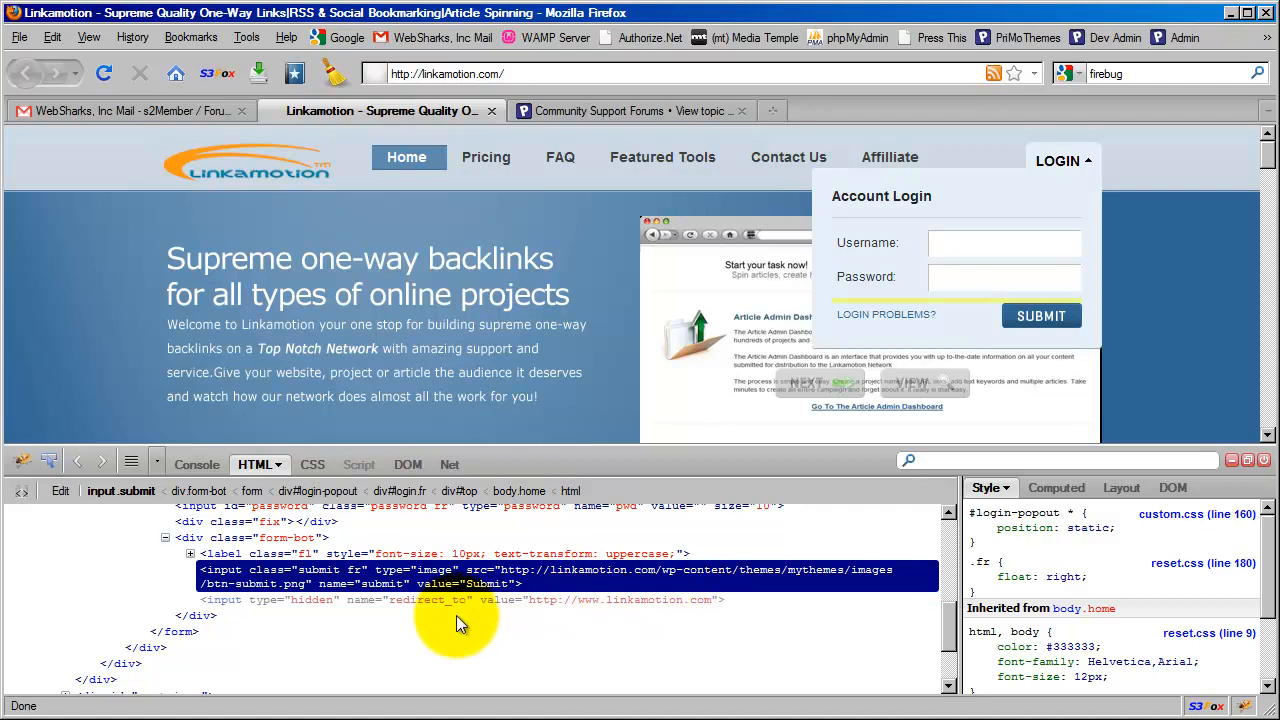
pyautogui.moveTo(488, 616)
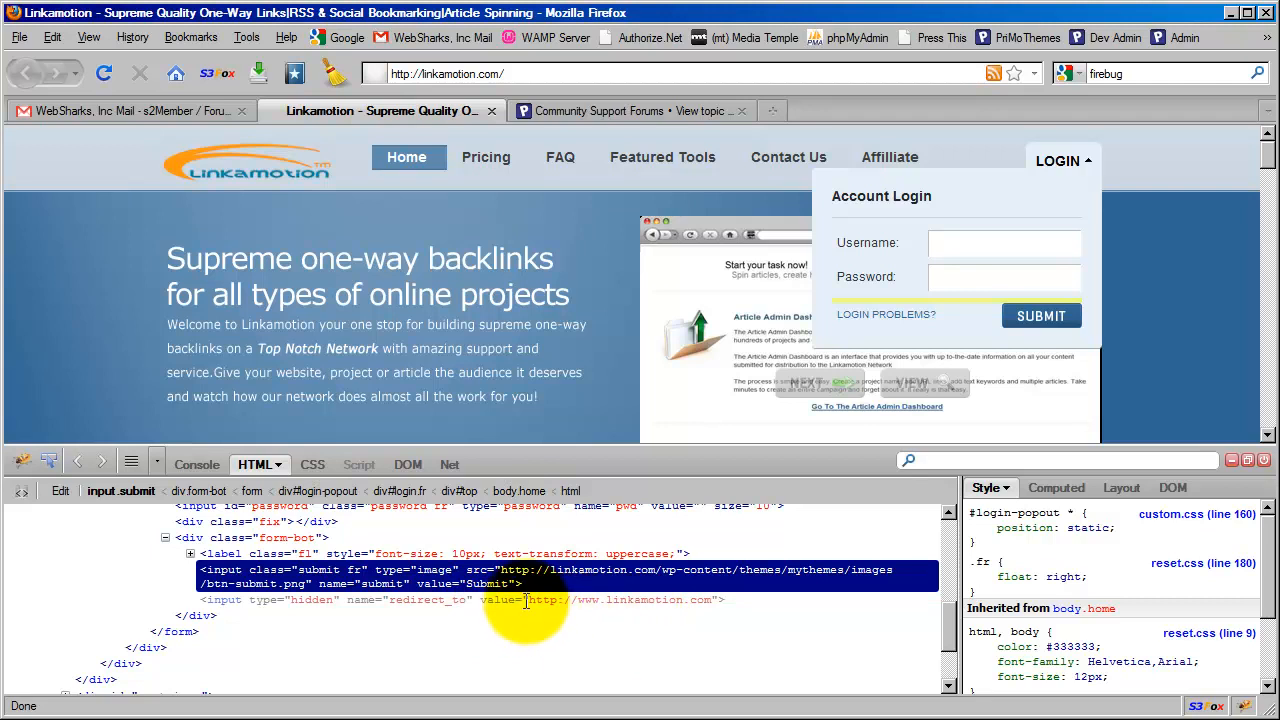
pyautogui.moveTo(300, 616)
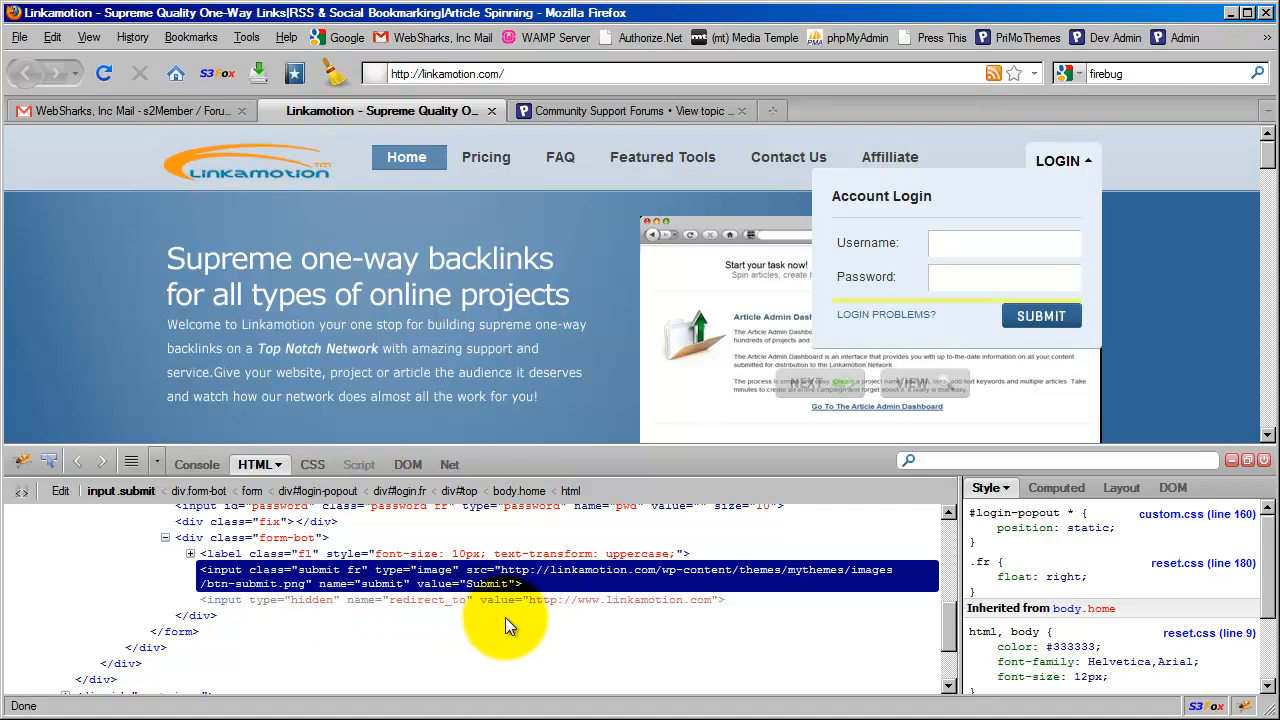
pyautogui.moveTo(516, 616)
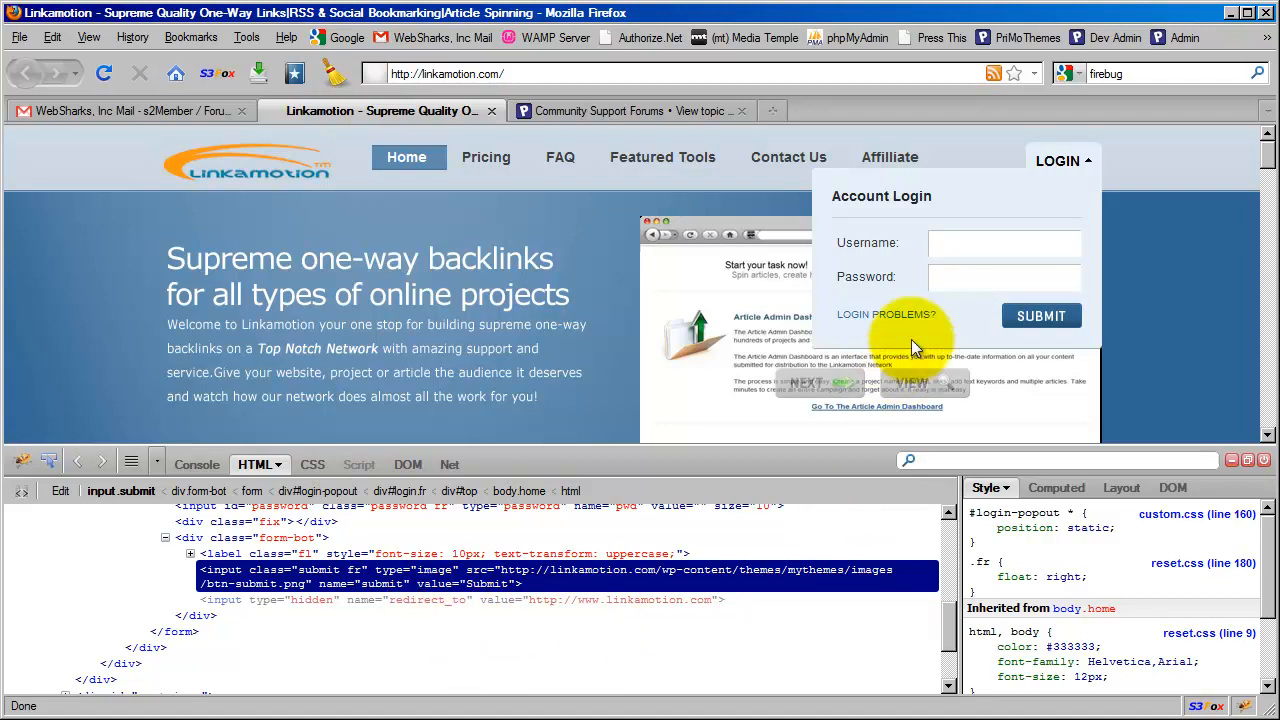
pyautogui.click(1004, 242)
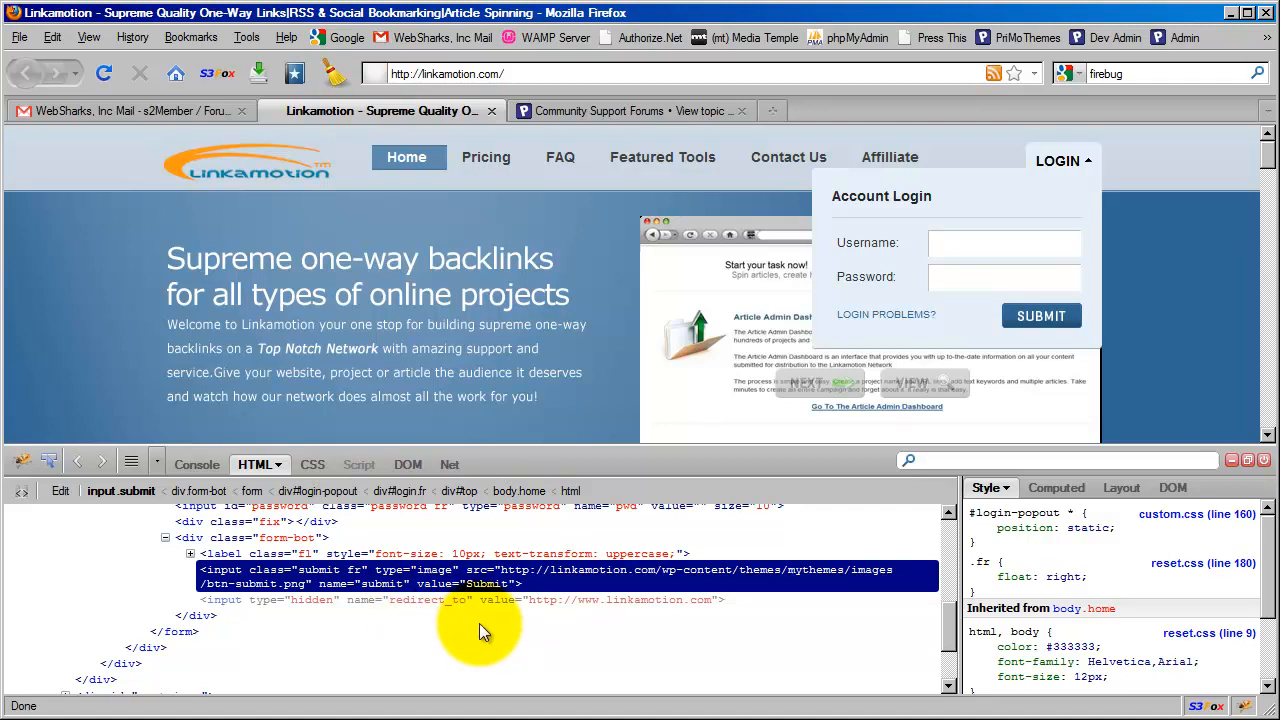
pyautogui.moveTo(1064, 206)
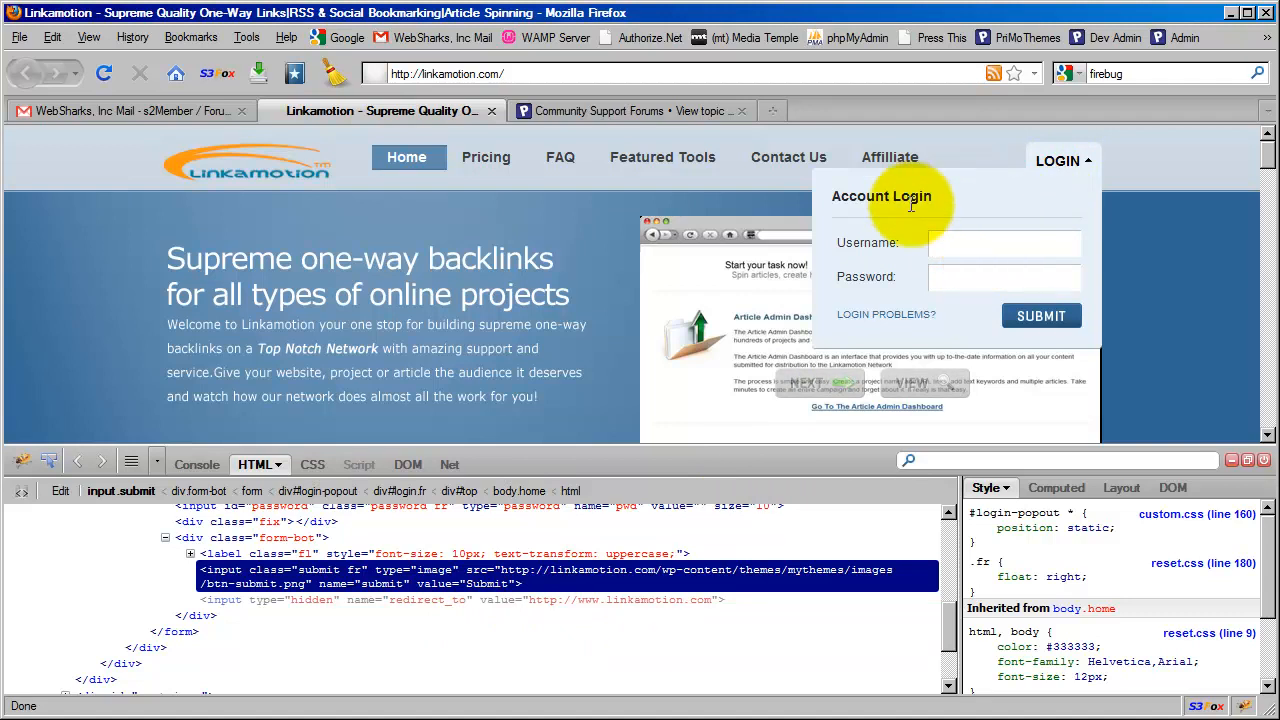
pyautogui.moveTo(910, 232)
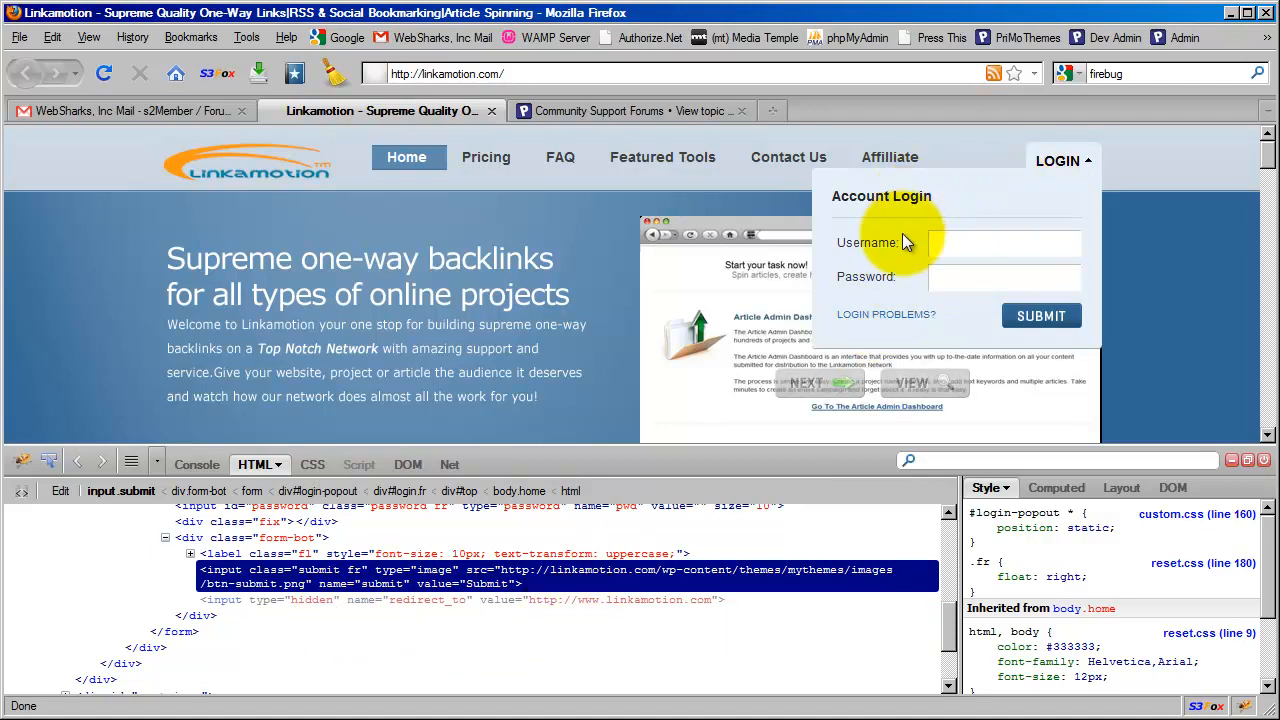
pyautogui.moveTo(1060, 222)
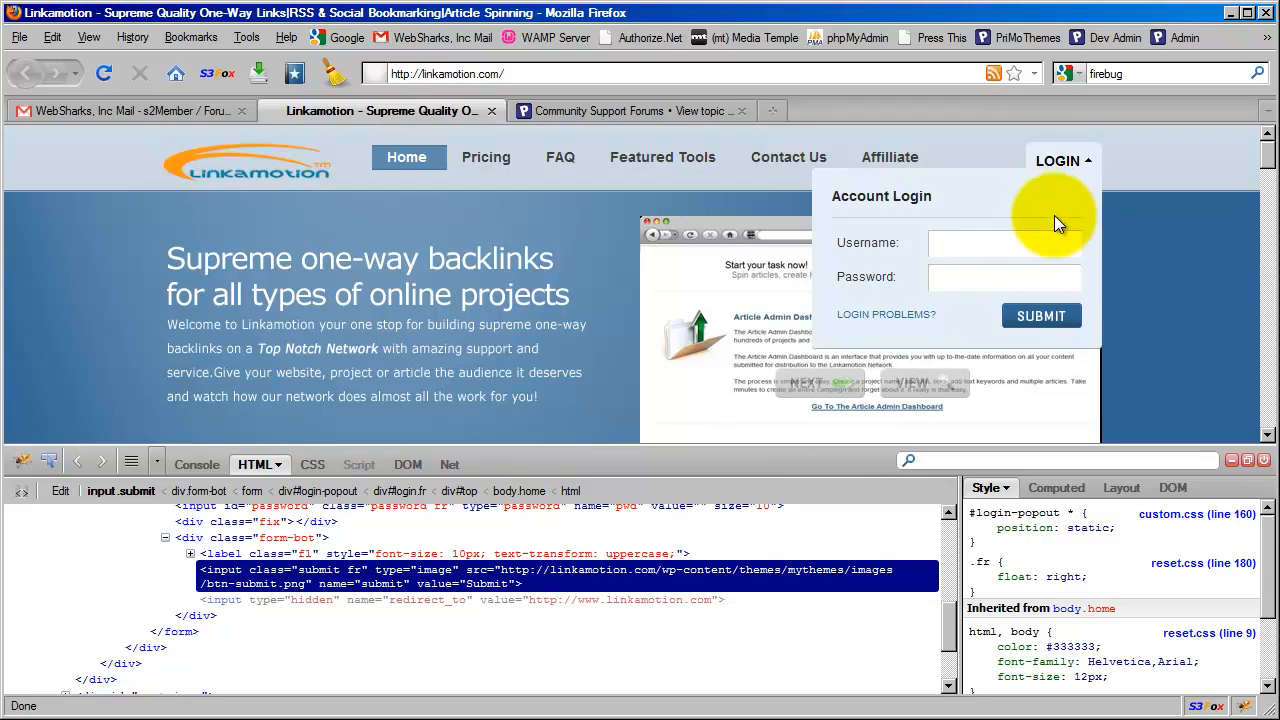
# Step: Edit the hidden redirect_to input's value attribute in Firebug's HTML panel to clear it
pyautogui.doubleClick(424, 600)
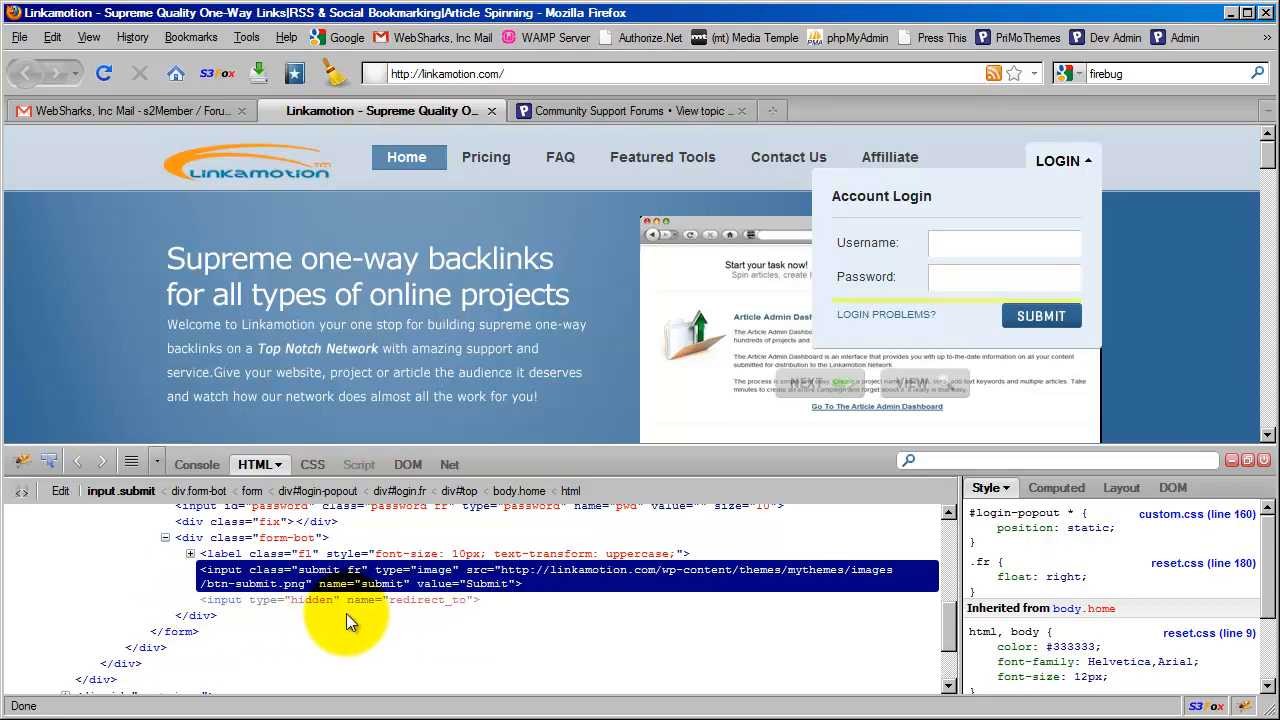
pyautogui.moveTo(950, 216)
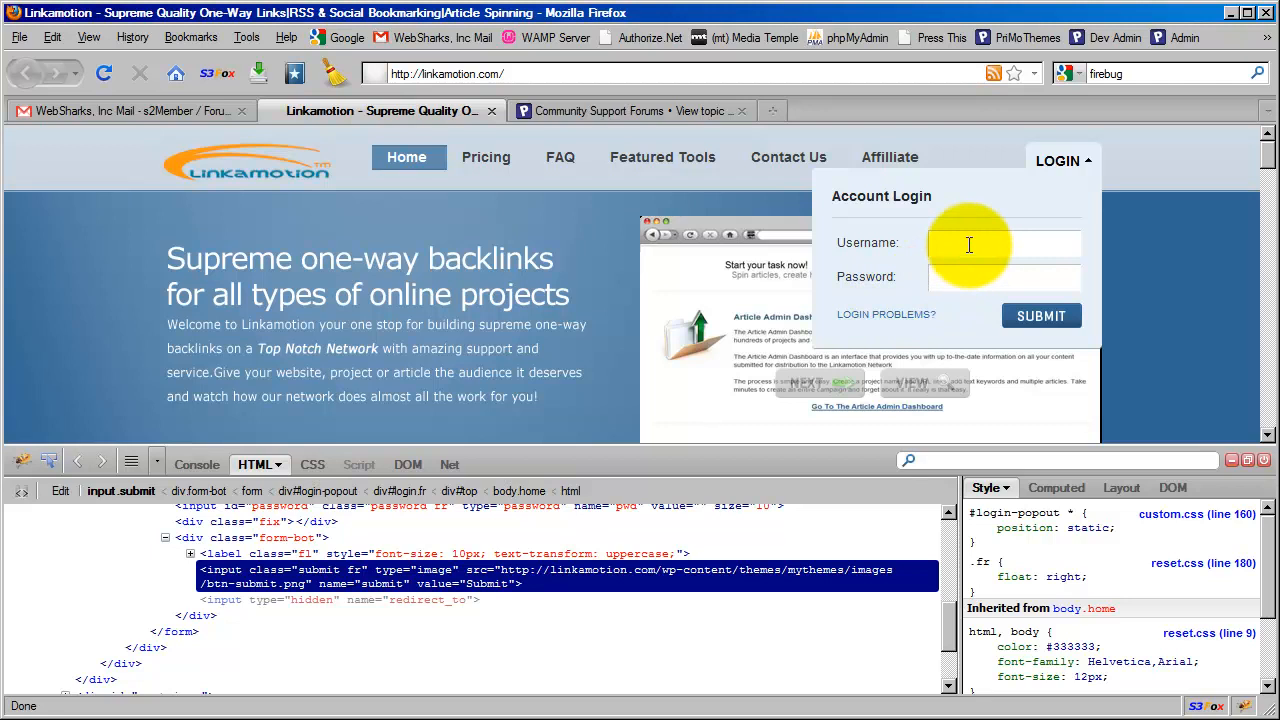
pyautogui.moveTo(984, 310)
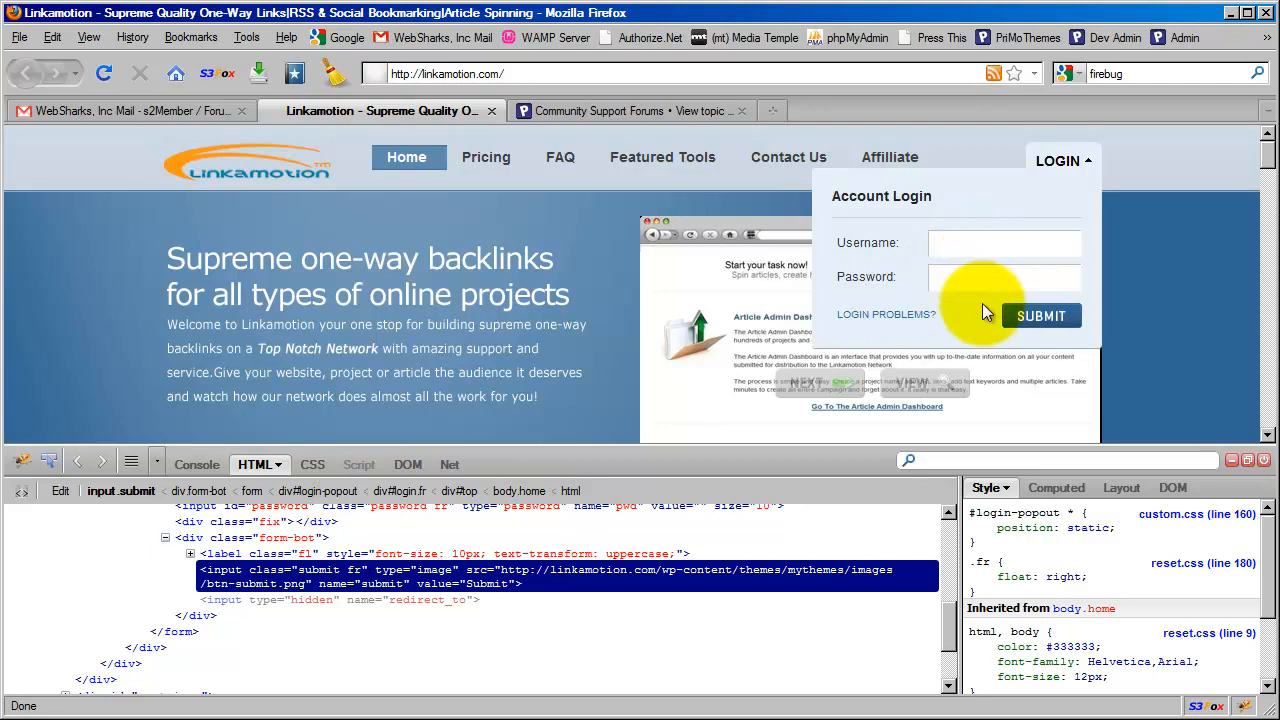
pyautogui.moveTo(976, 328)
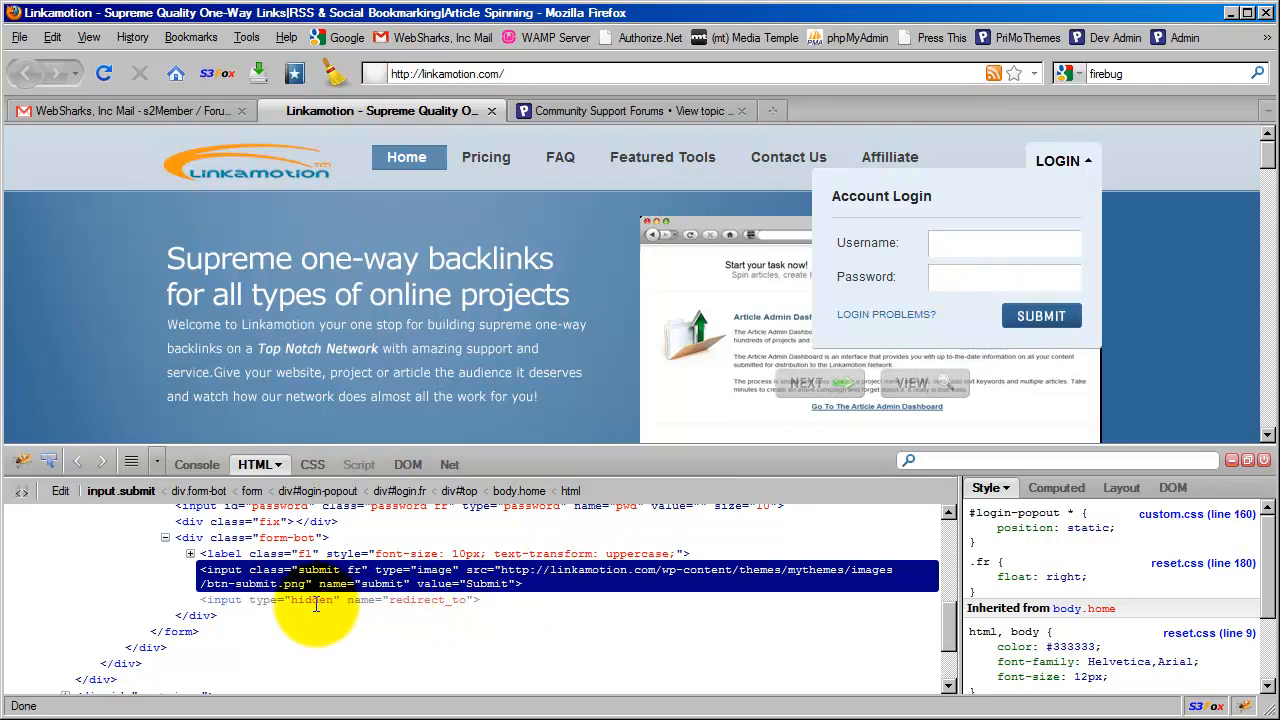
pyautogui.moveTo(456, 604)
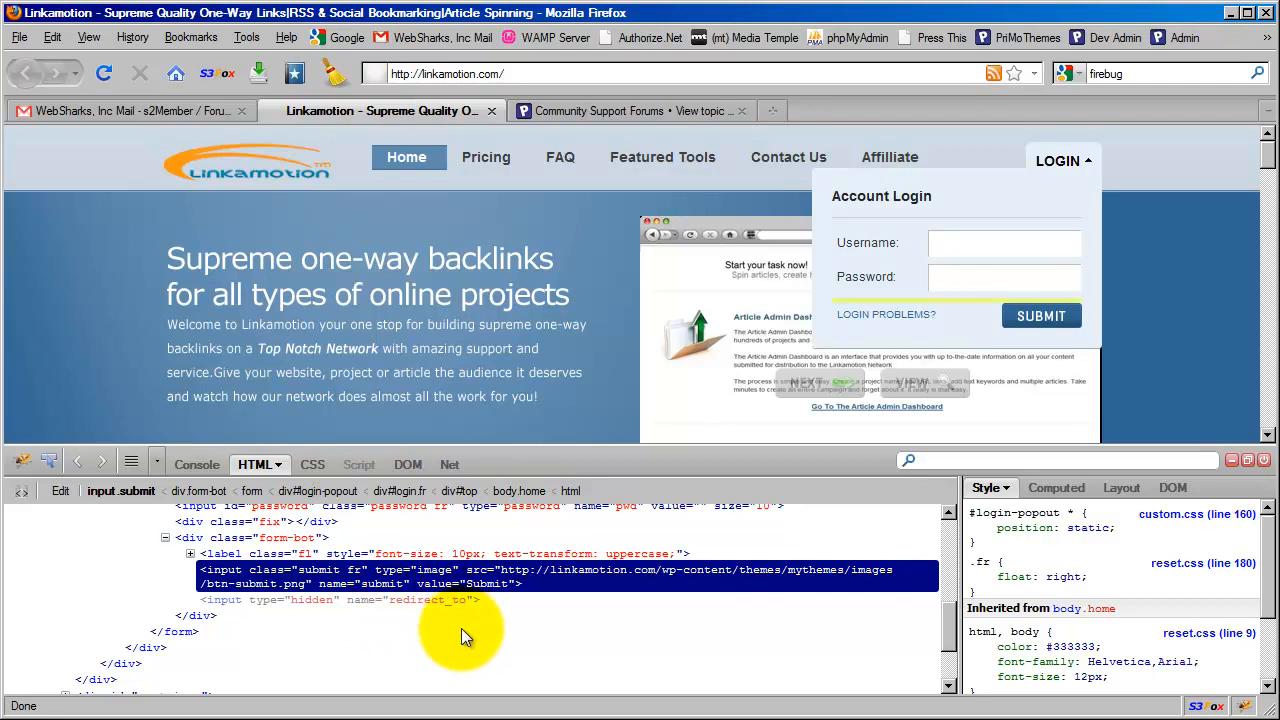
pyautogui.moveTo(520, 624)
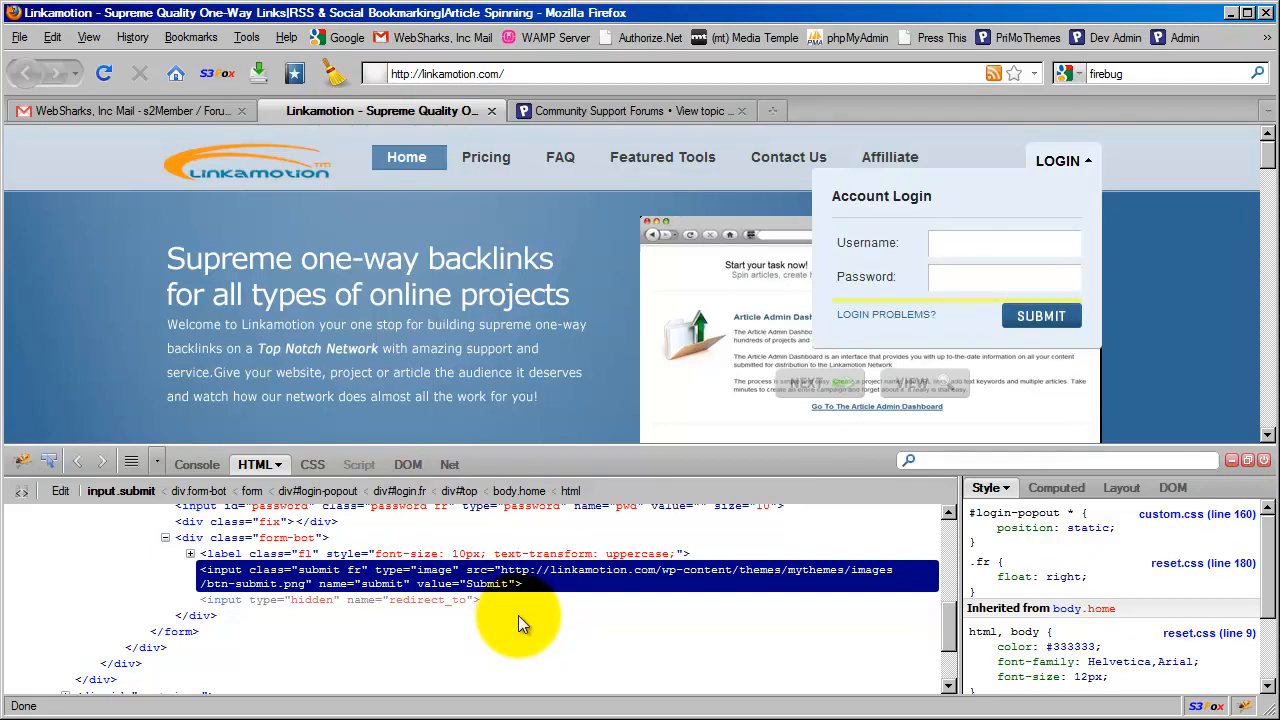
pyautogui.moveTo(498, 628)
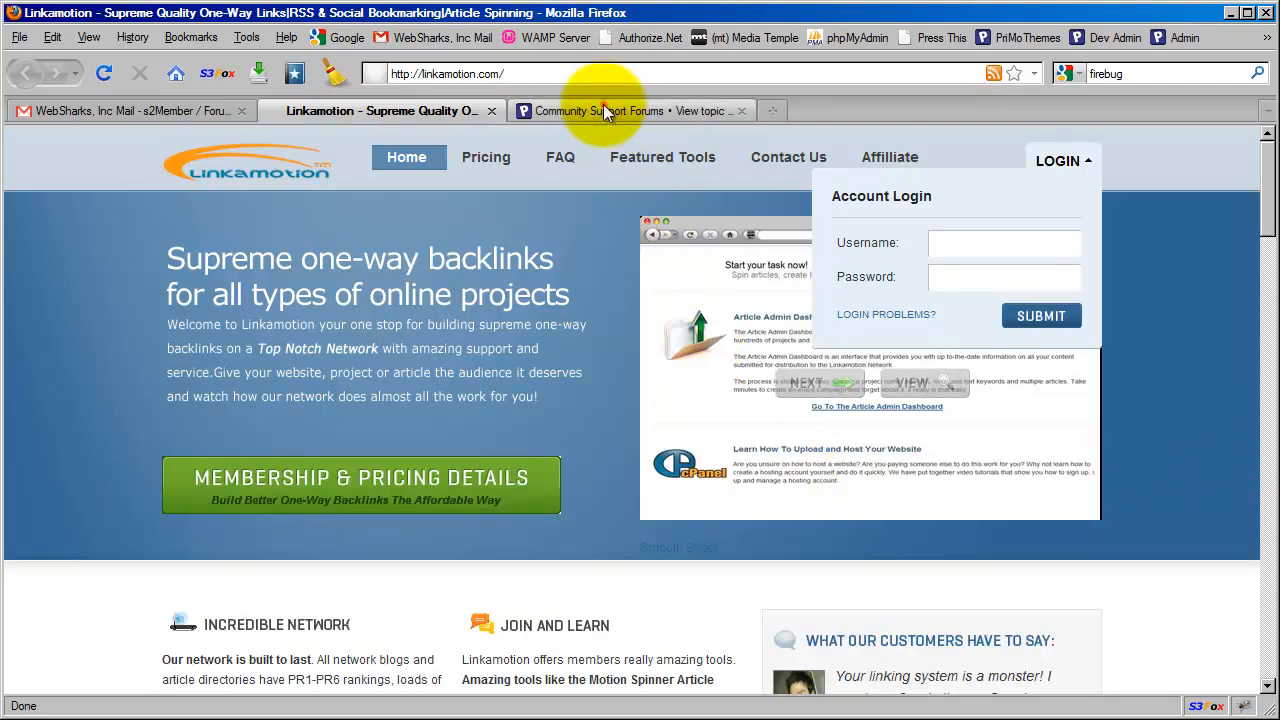
# Step: Show the s2Member Plugin w/PayPal® forum topic listing on the PriMo Themes support site
pyautogui.click(630, 110)
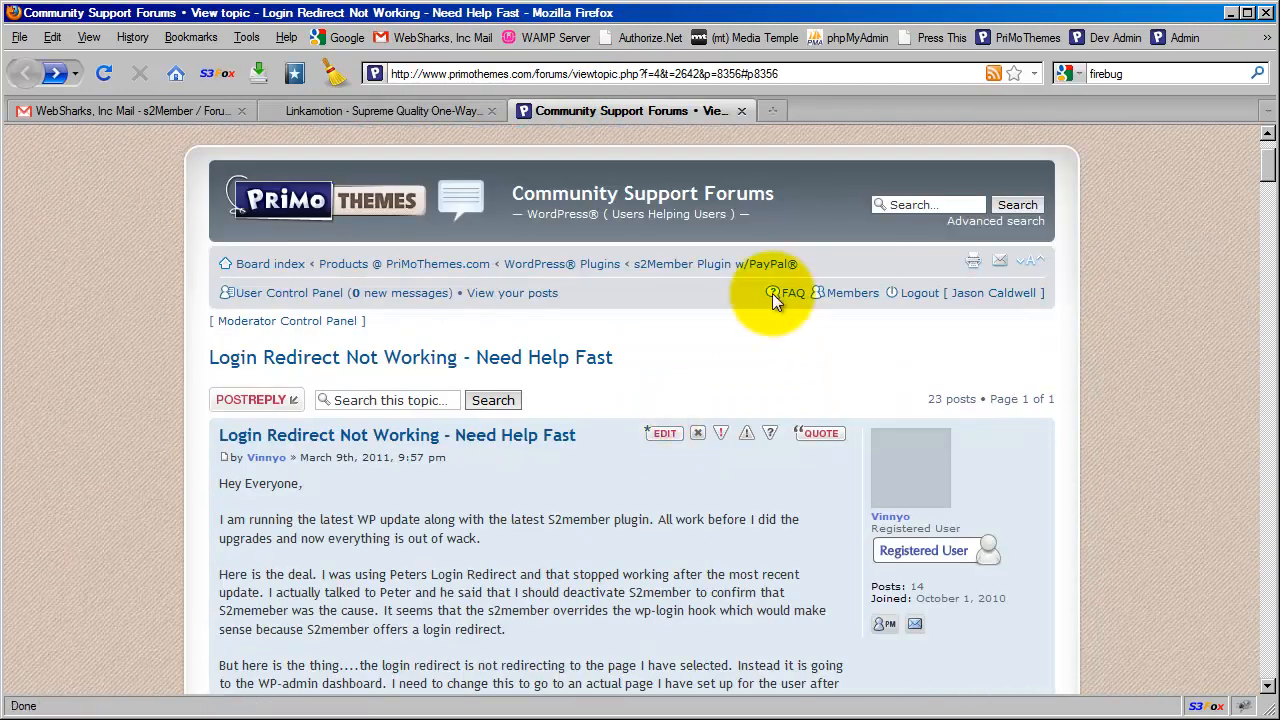
pyautogui.click(682, 264)
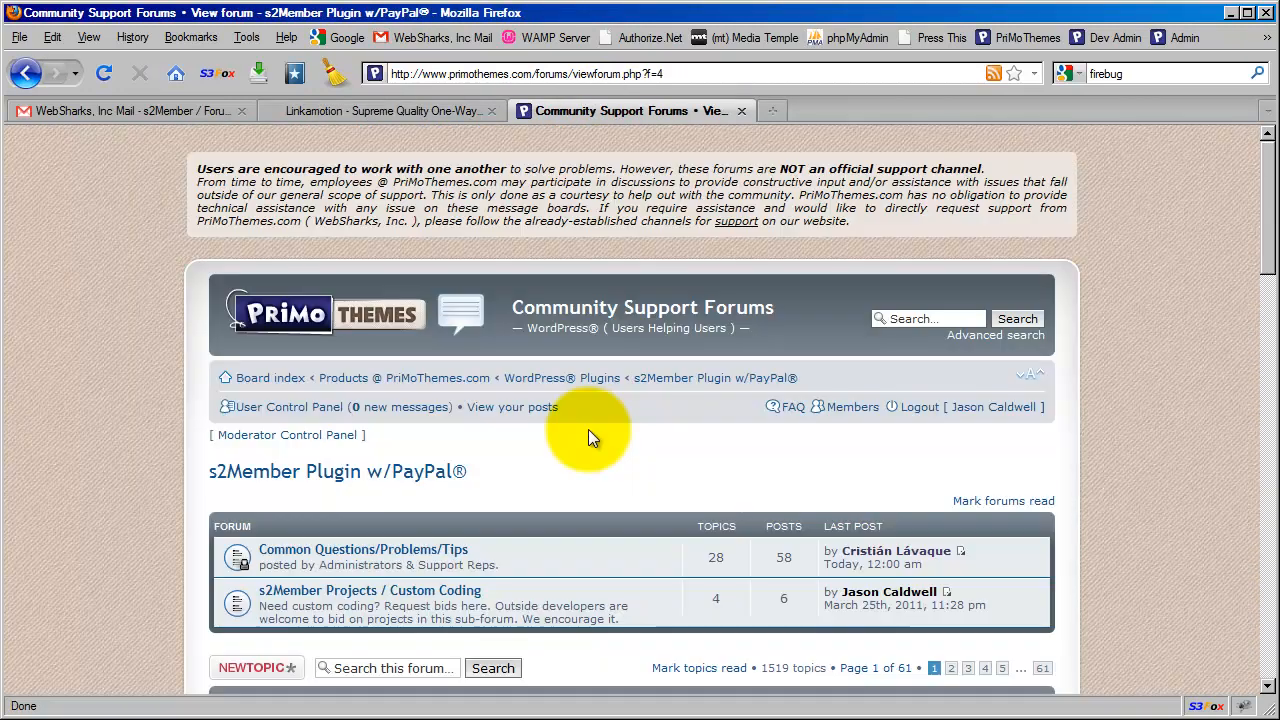
pyautogui.scroll(-3)
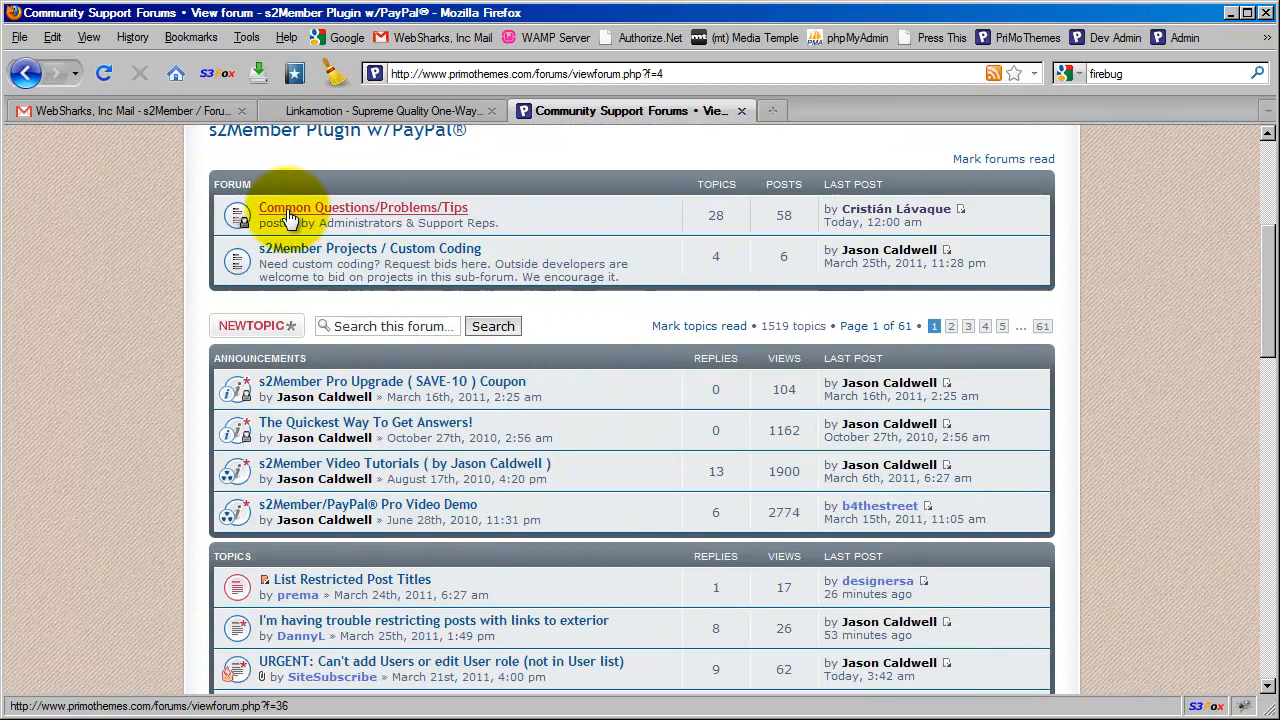
pyautogui.moveTo(404, 216)
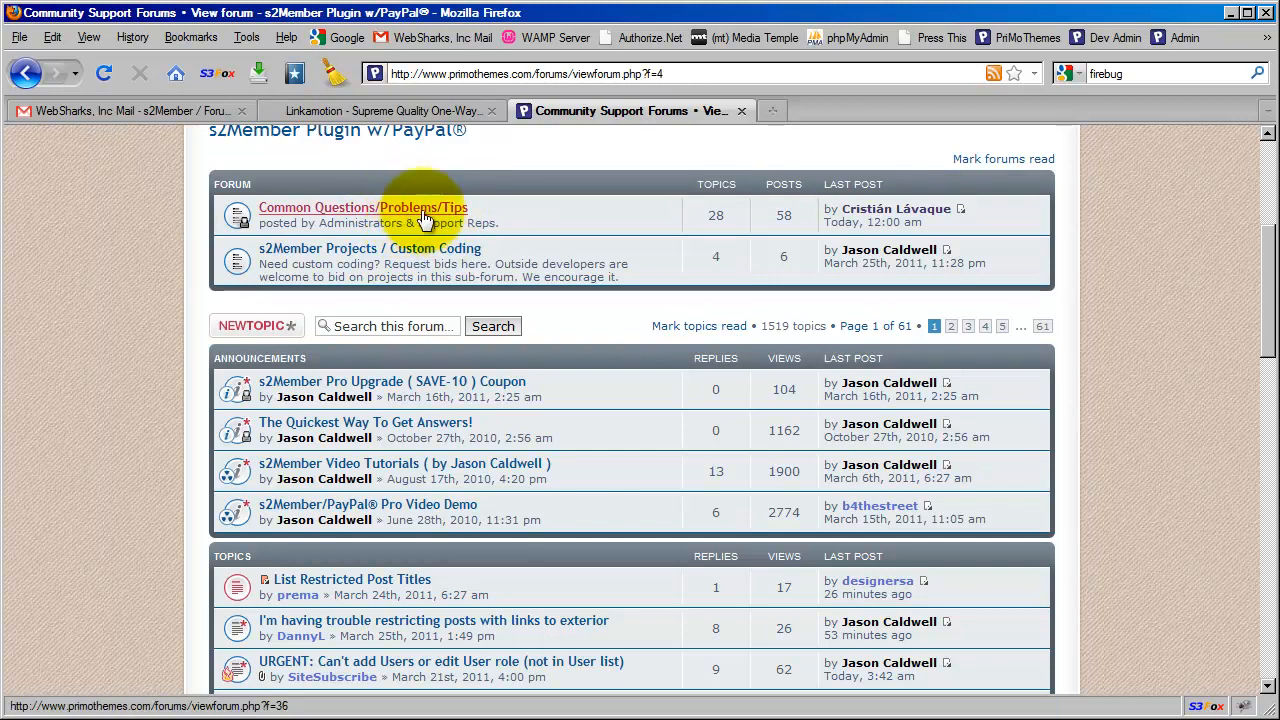
pyautogui.moveTo(630, 324)
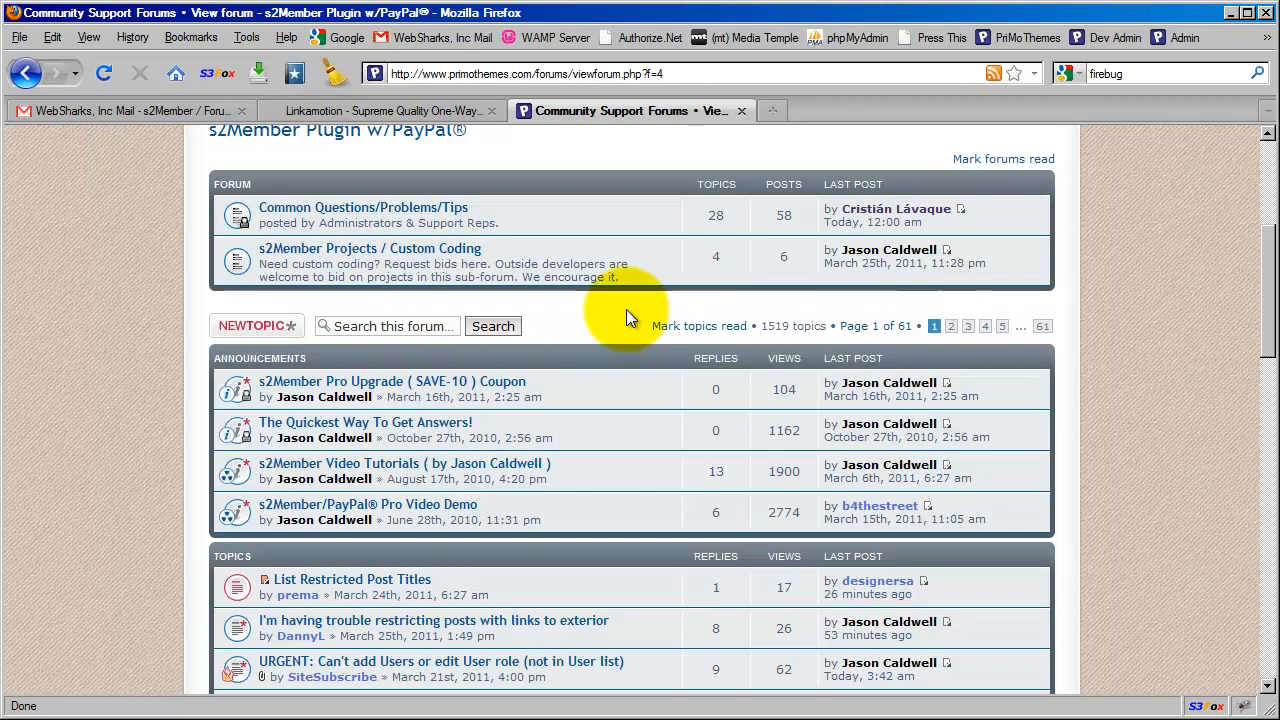
pyautogui.moveTo(616, 320)
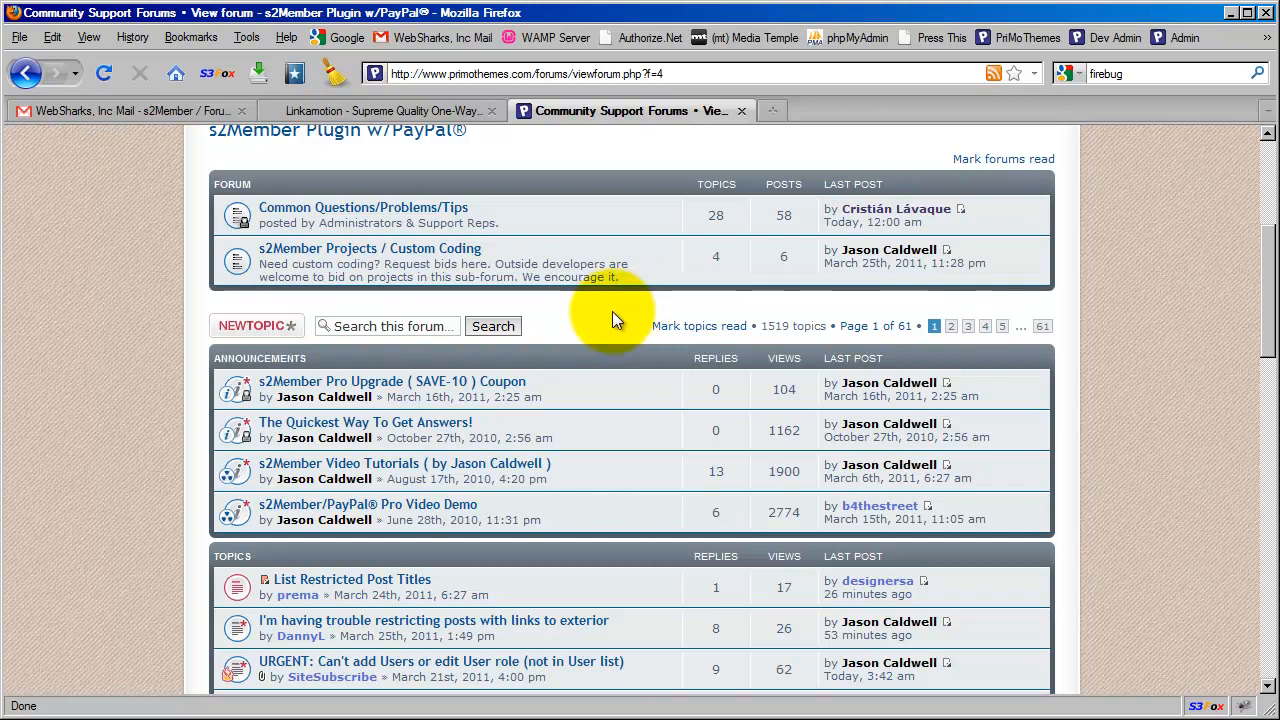
pyautogui.moveTo(624, 318)
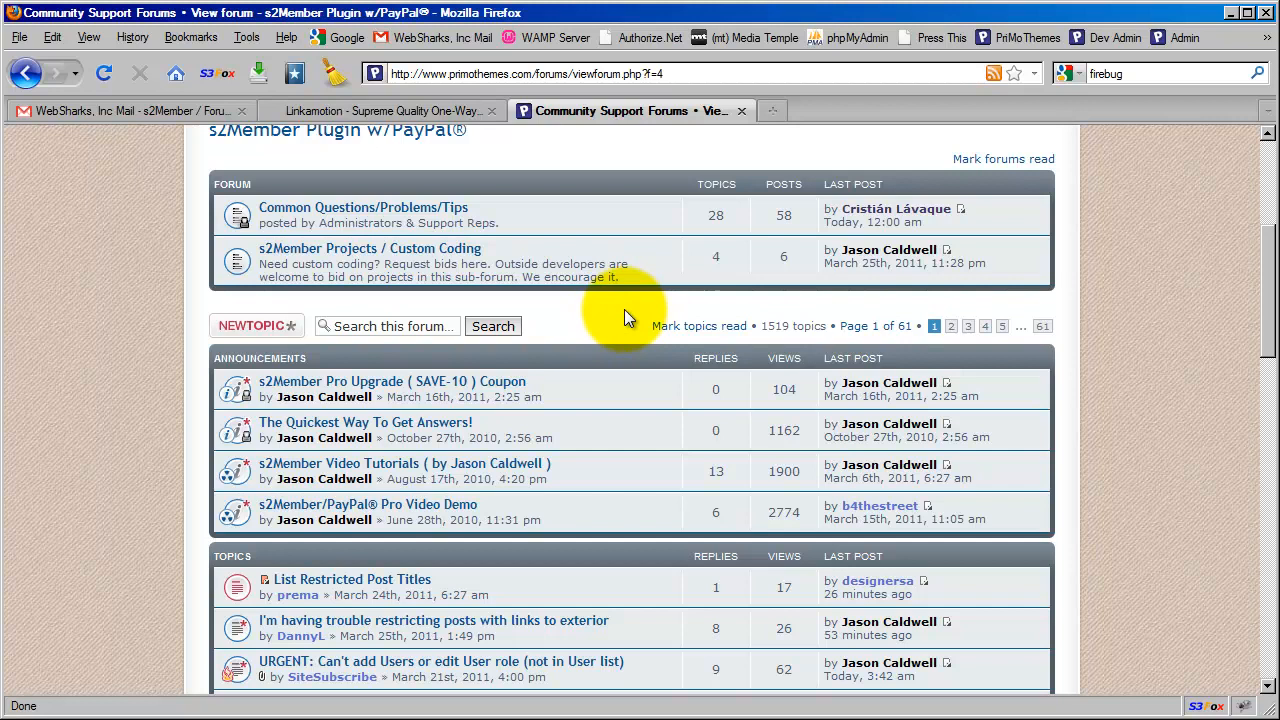